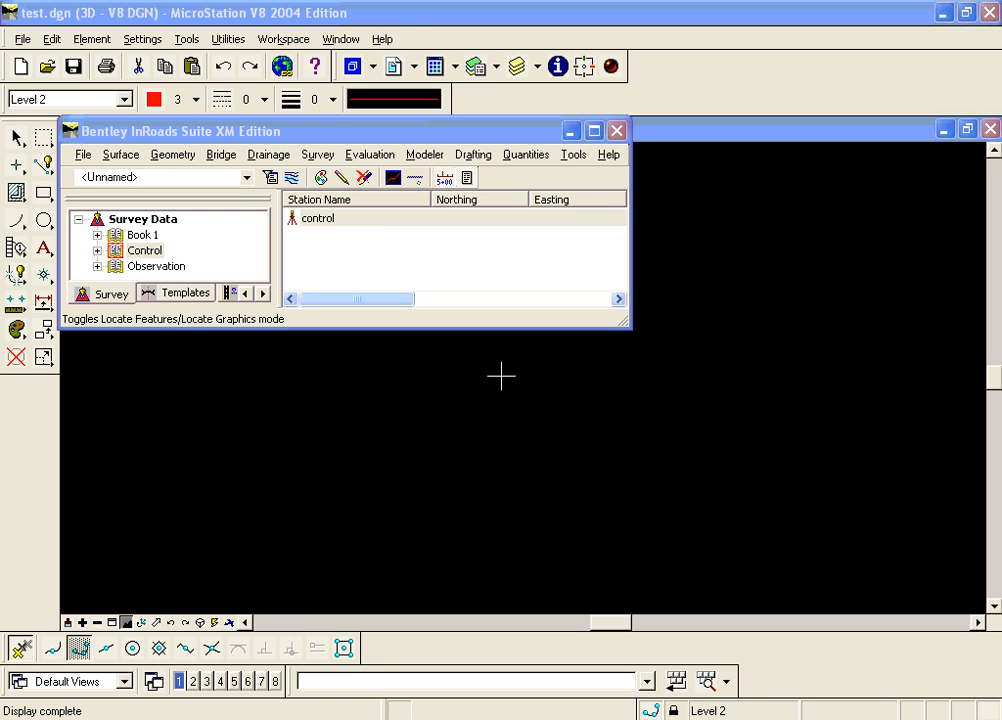
pyautogui.moveTo(497, 392)
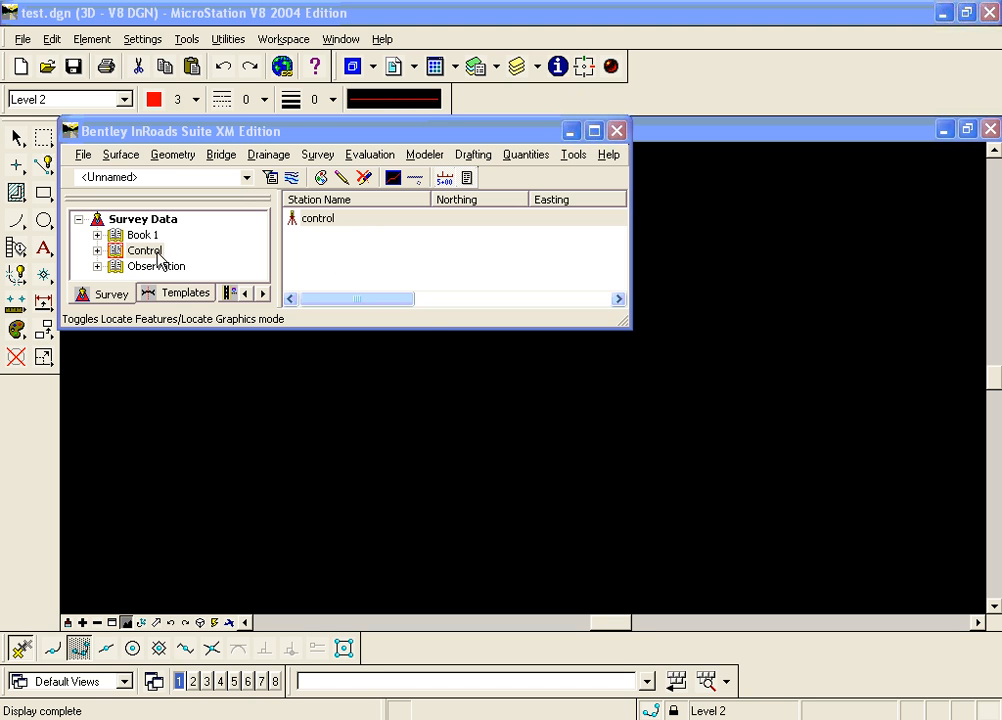
pyautogui.moveTo(145, 256)
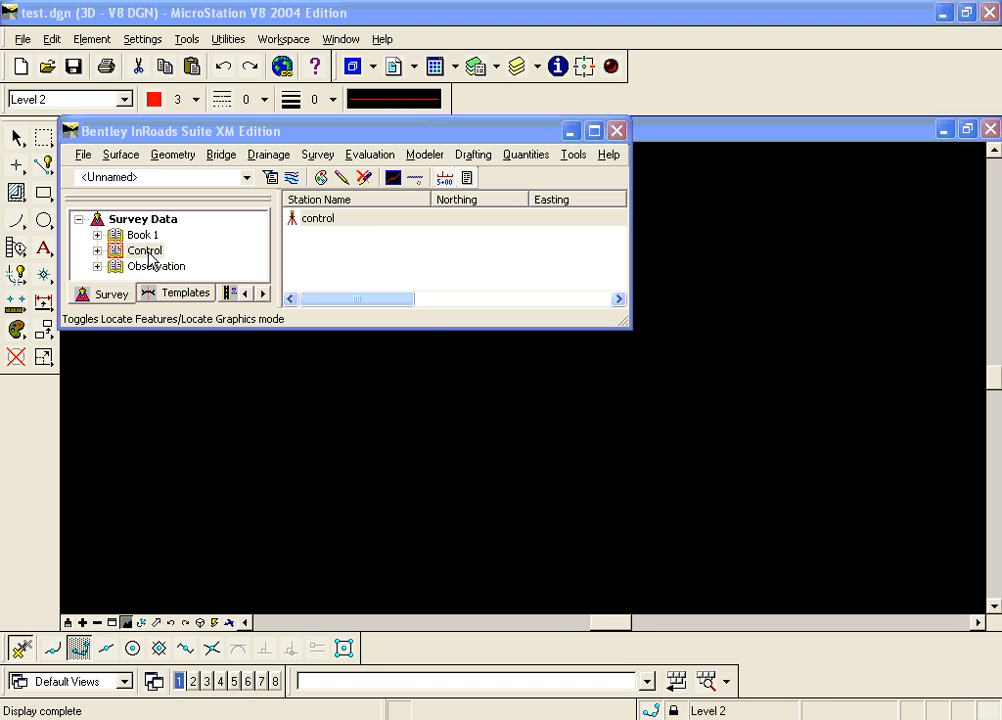
# Step: List the Observation field book's stations with their northing and easting values
pyautogui.click(317, 154)
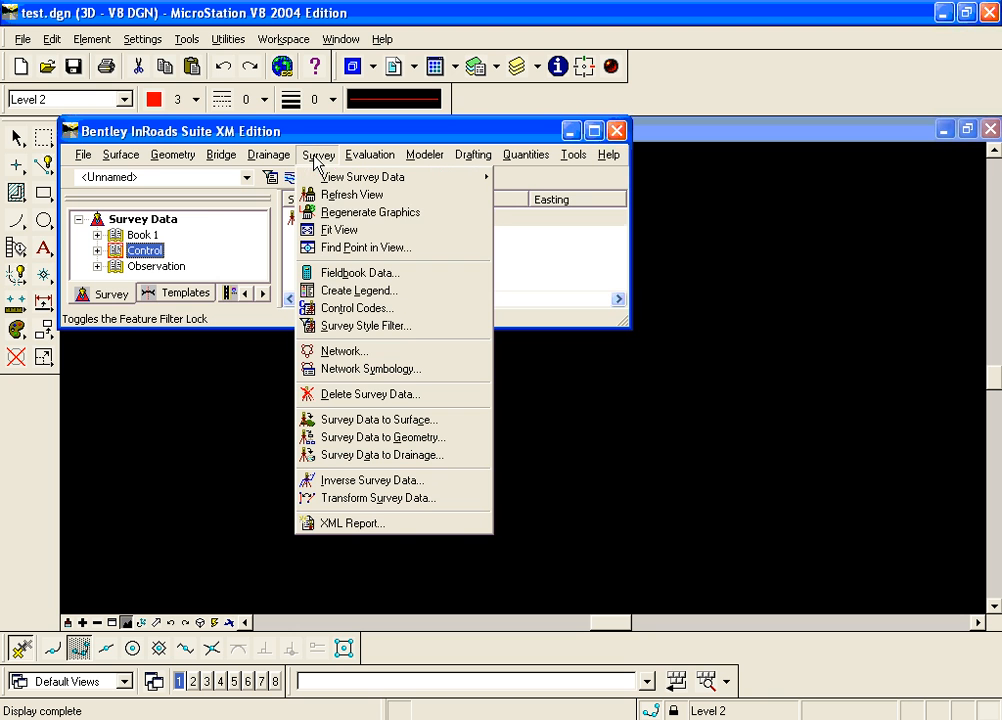
pyautogui.click(358, 272)
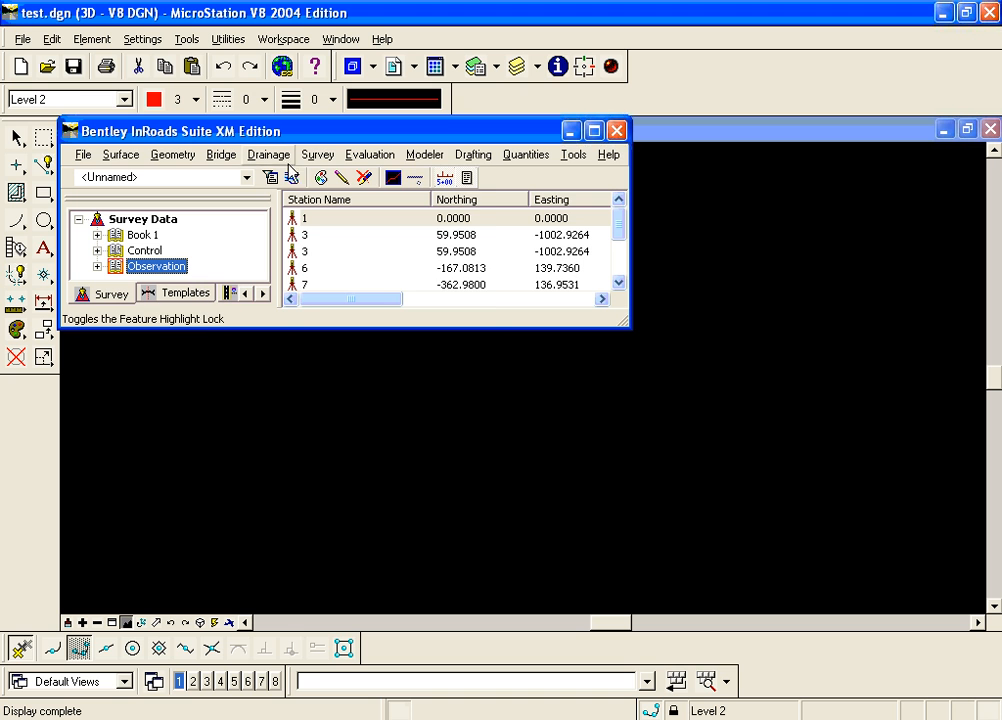
pyautogui.click(317, 154)
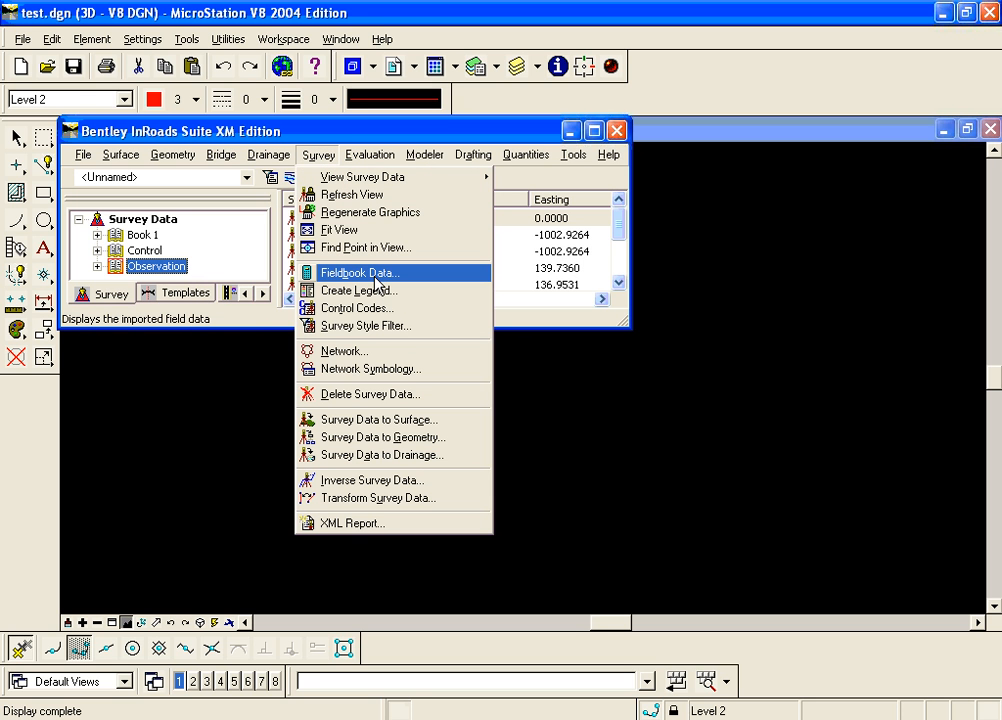
pyautogui.click(358, 272)
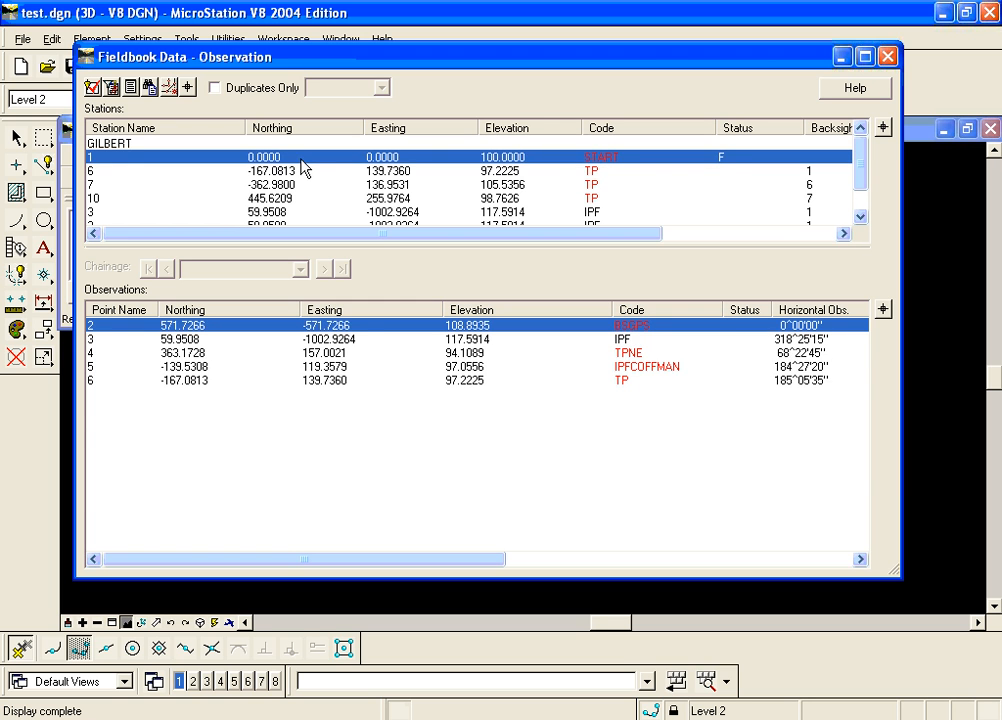
pyautogui.moveTo(293, 168)
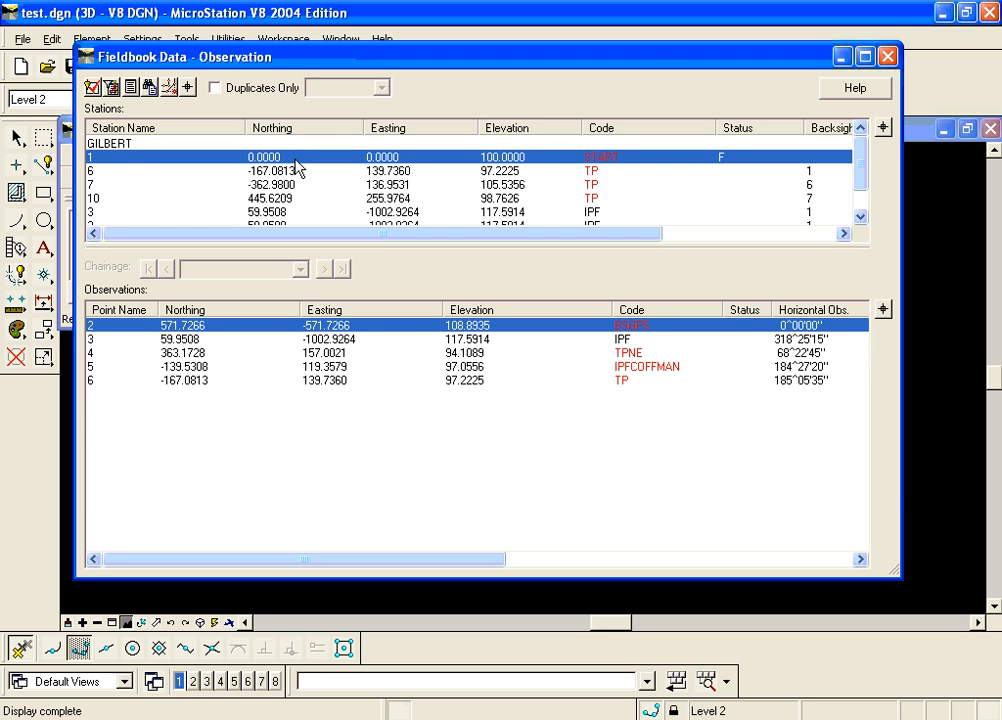
pyautogui.moveTo(888, 56)
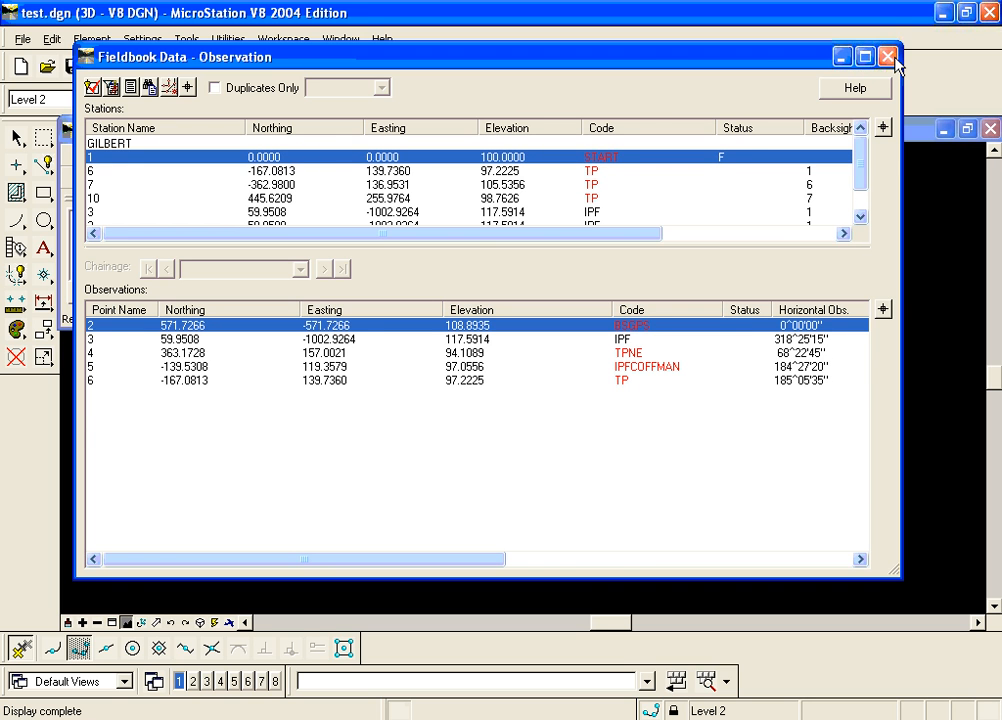
pyautogui.click(887, 57)
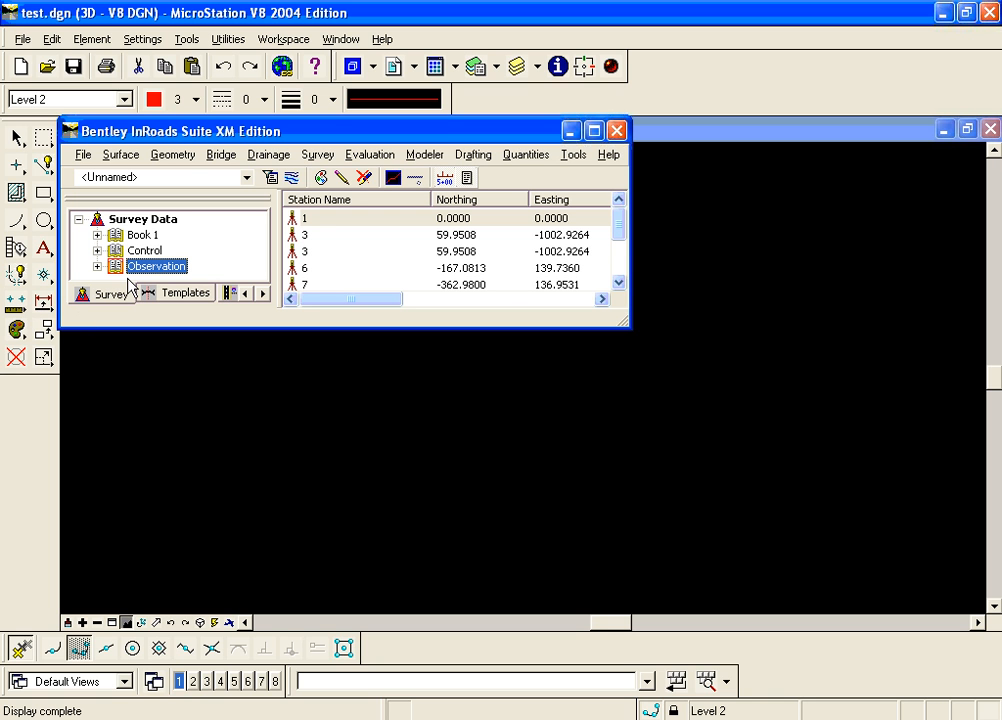
# Step: Close the Observation field book and confirm, leaving Book 1 and Control
pyautogui.rightClick(156, 266)
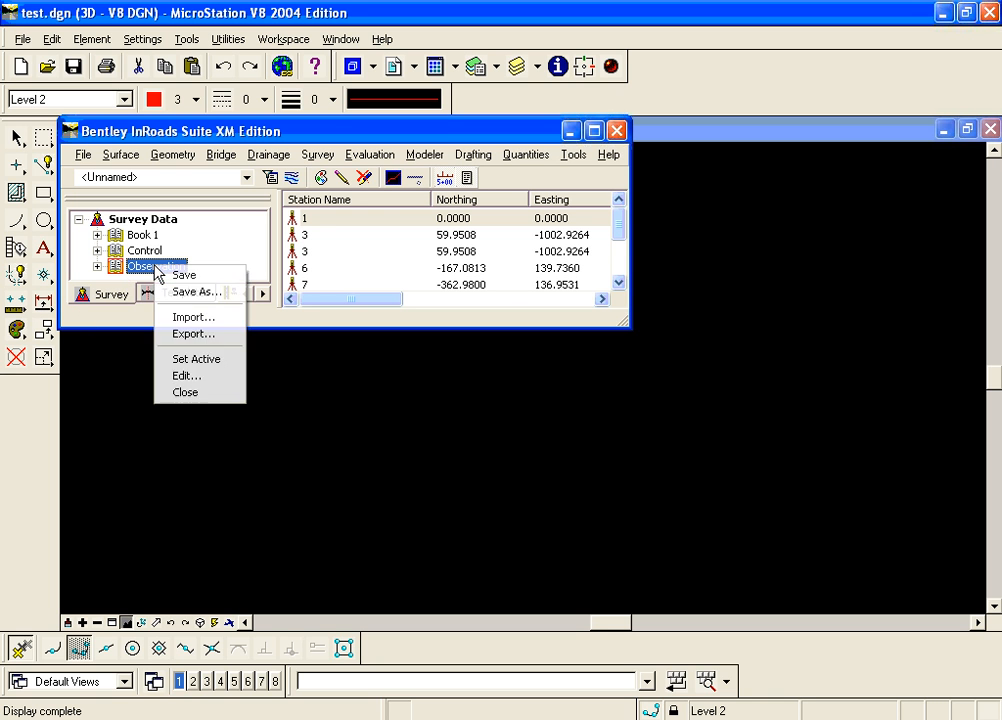
pyautogui.click(185, 392)
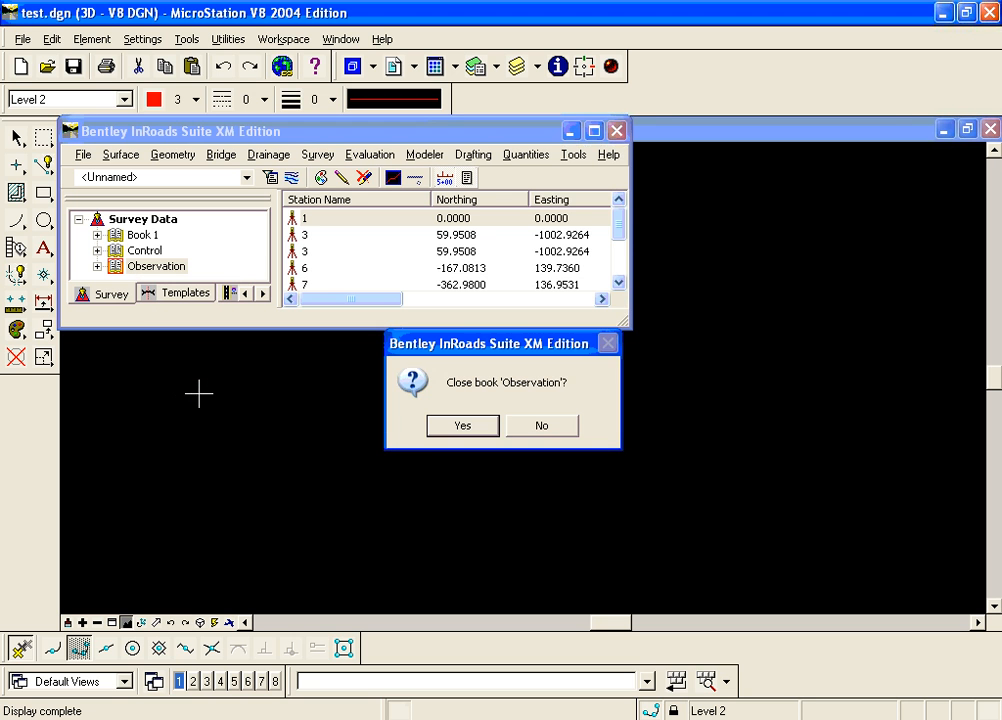
pyautogui.click(462, 425)
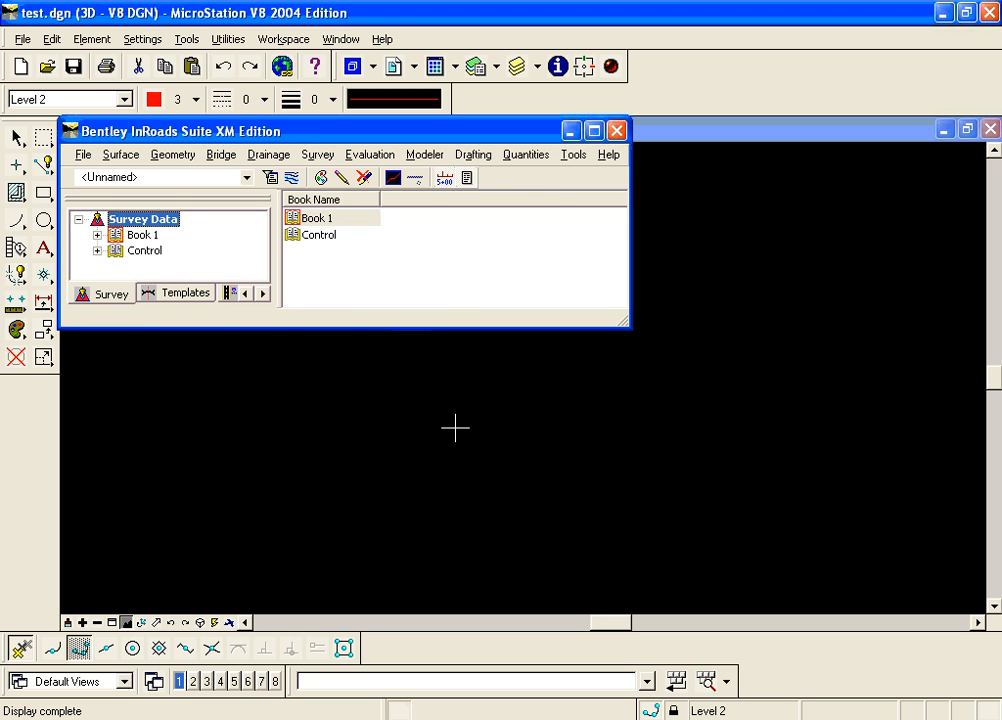
# Step: Select the Control field book and start a File import
pyautogui.rightClick(144, 250)
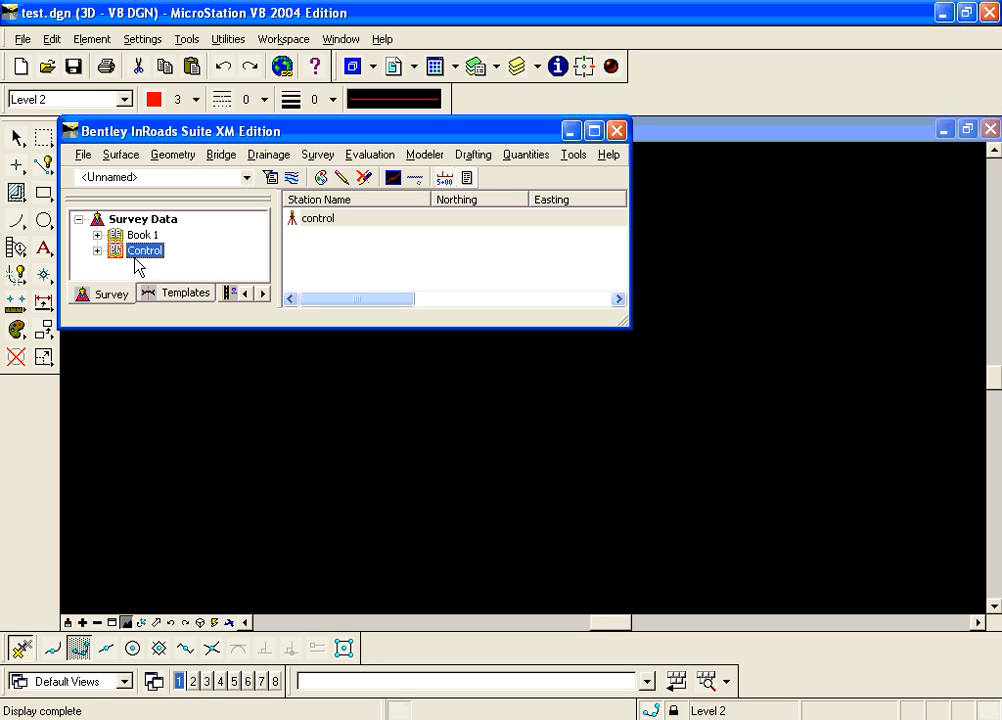
pyautogui.click(84, 154)
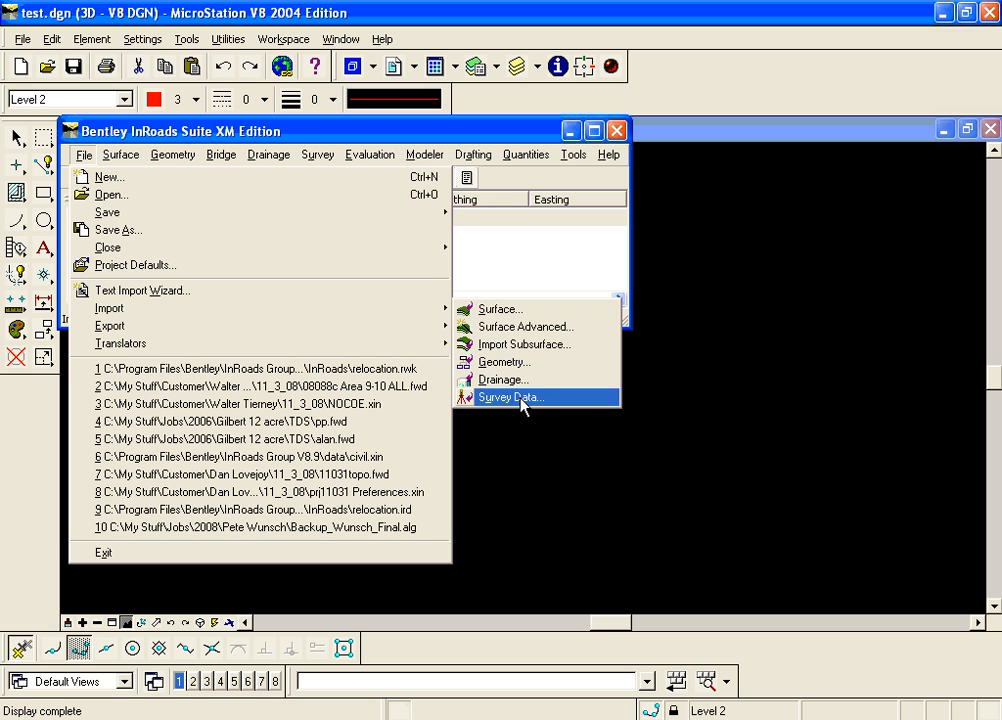
# Step: Start a Survey Data import as Text File (*.*) with Observation.fwd chosen
pyautogui.click(508, 397)
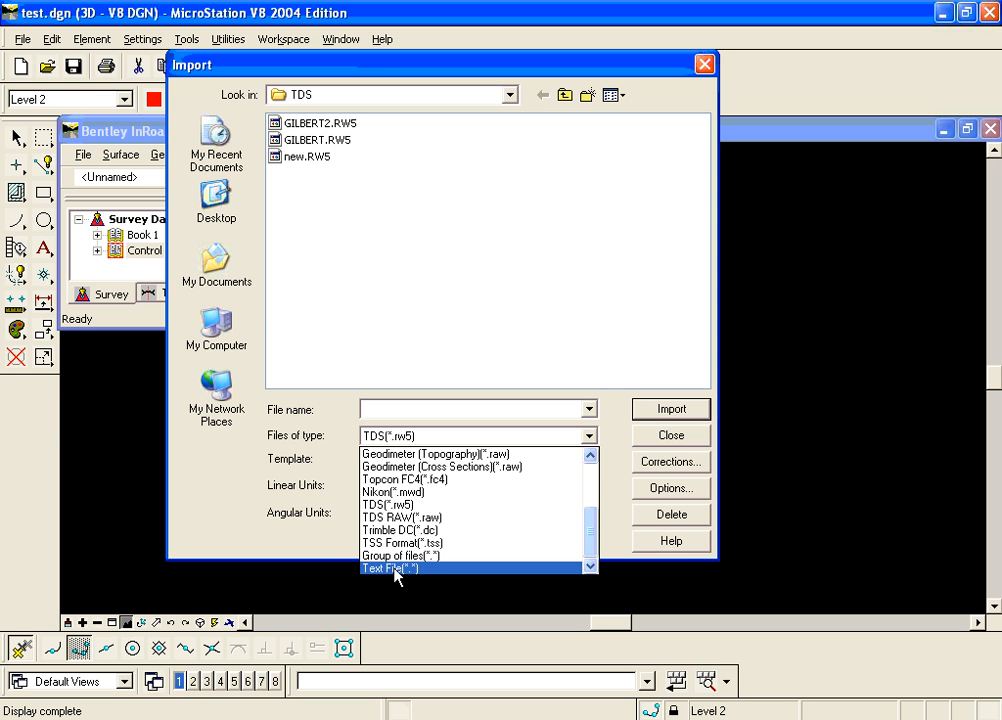
pyautogui.click(389, 568)
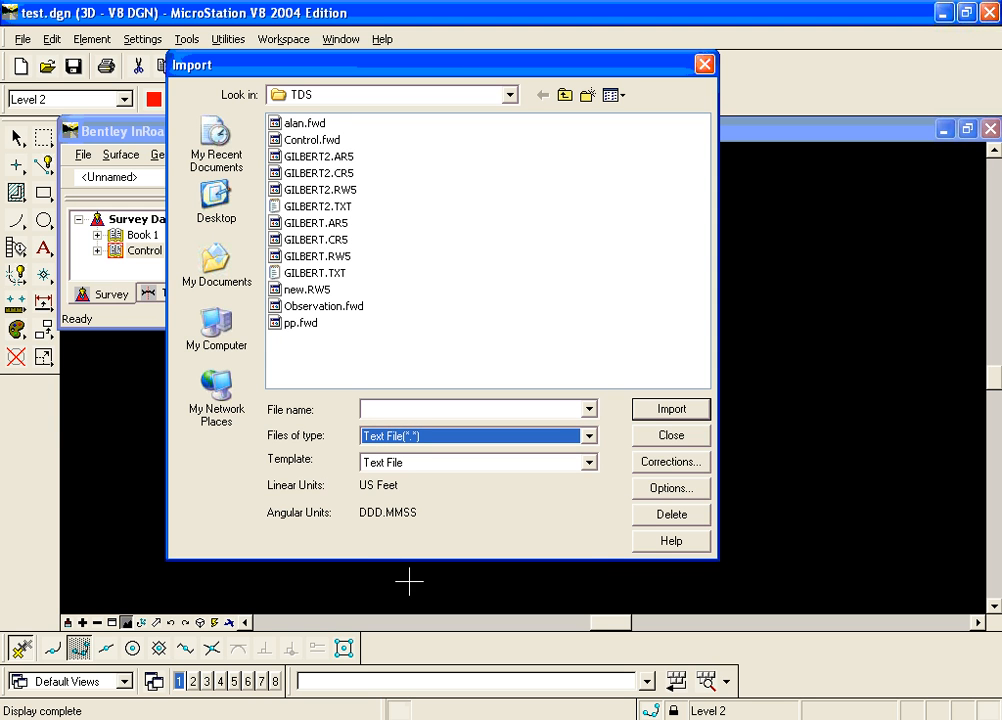
pyautogui.moveTo(383, 545)
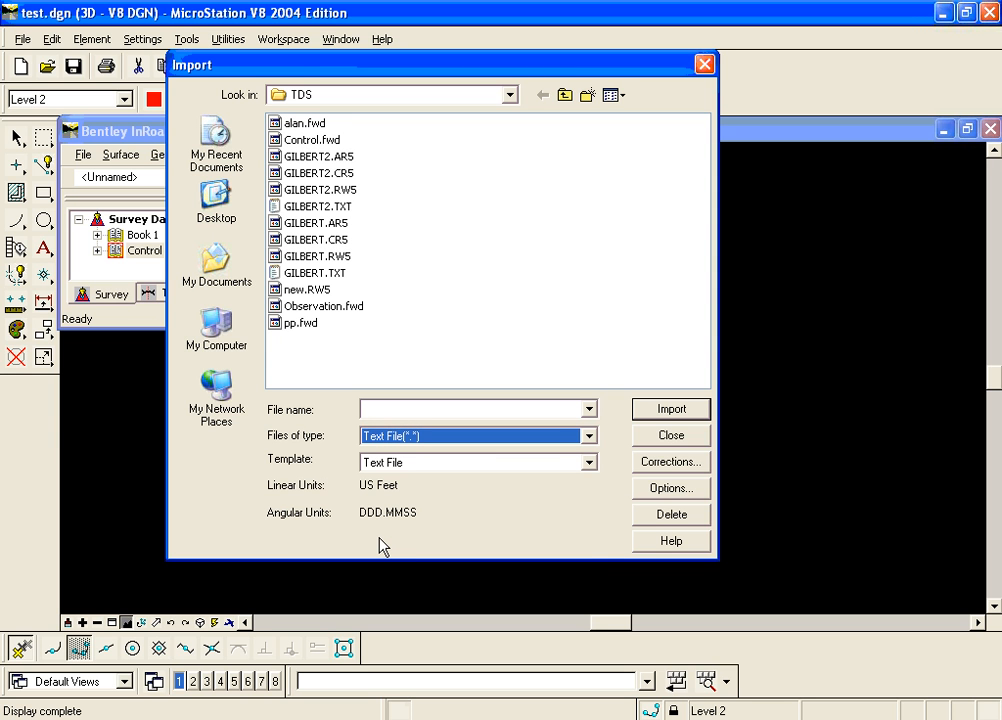
pyautogui.moveTo(337, 403)
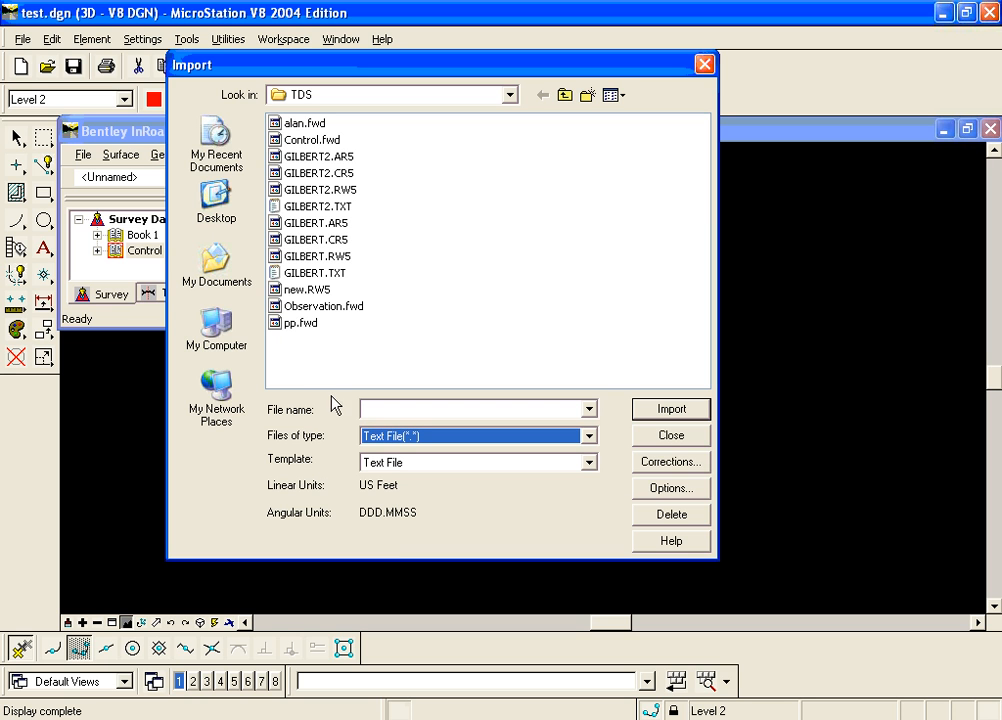
pyautogui.moveTo(349, 338)
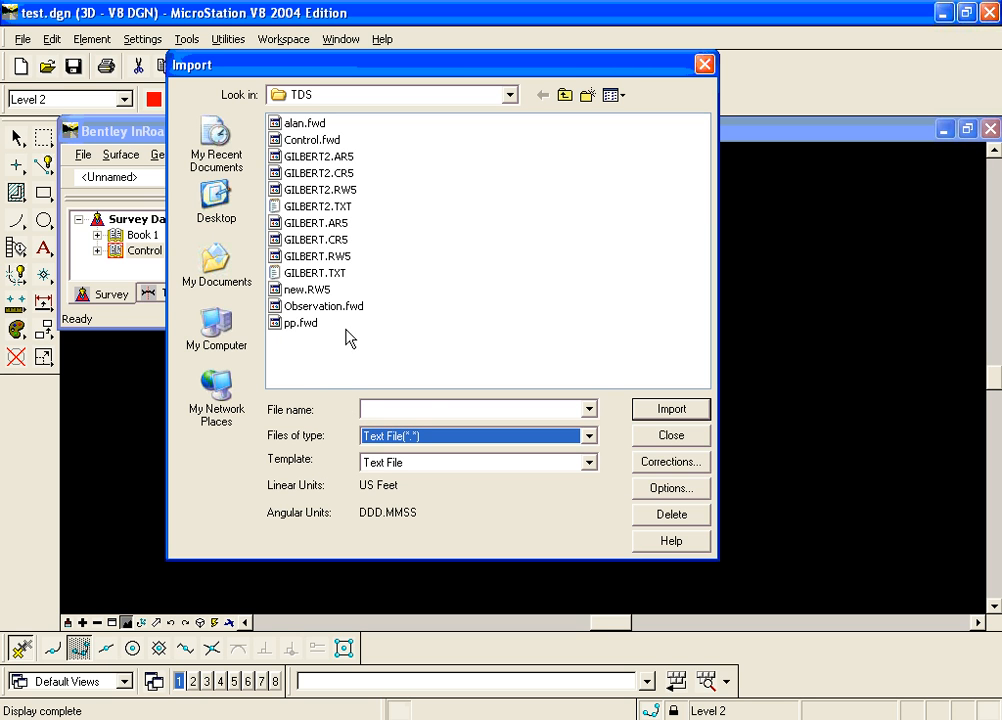
pyautogui.click(324, 306)
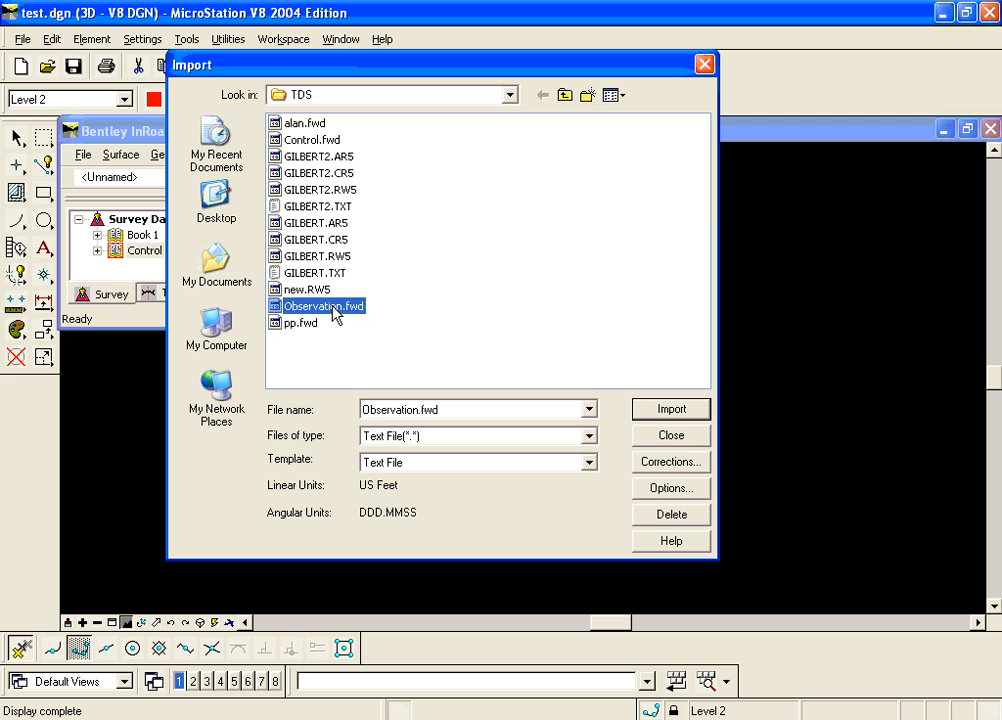
pyautogui.moveTo(702, 442)
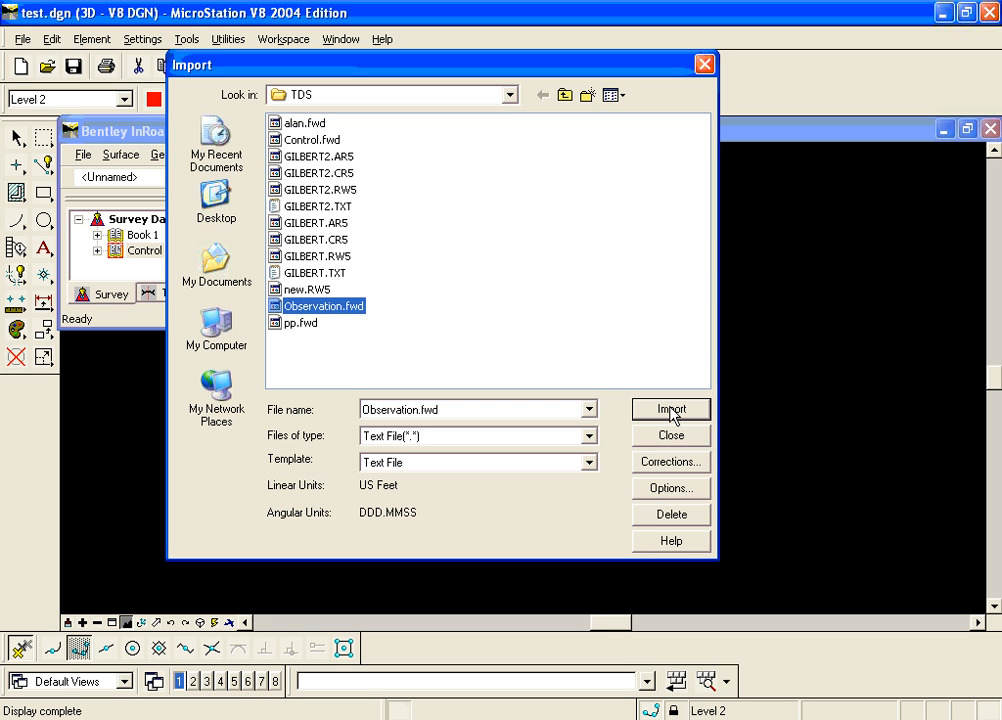
# Step: Launch the Text Import Wizard step 1 previewing Observation.fwd
pyautogui.click(670, 409)
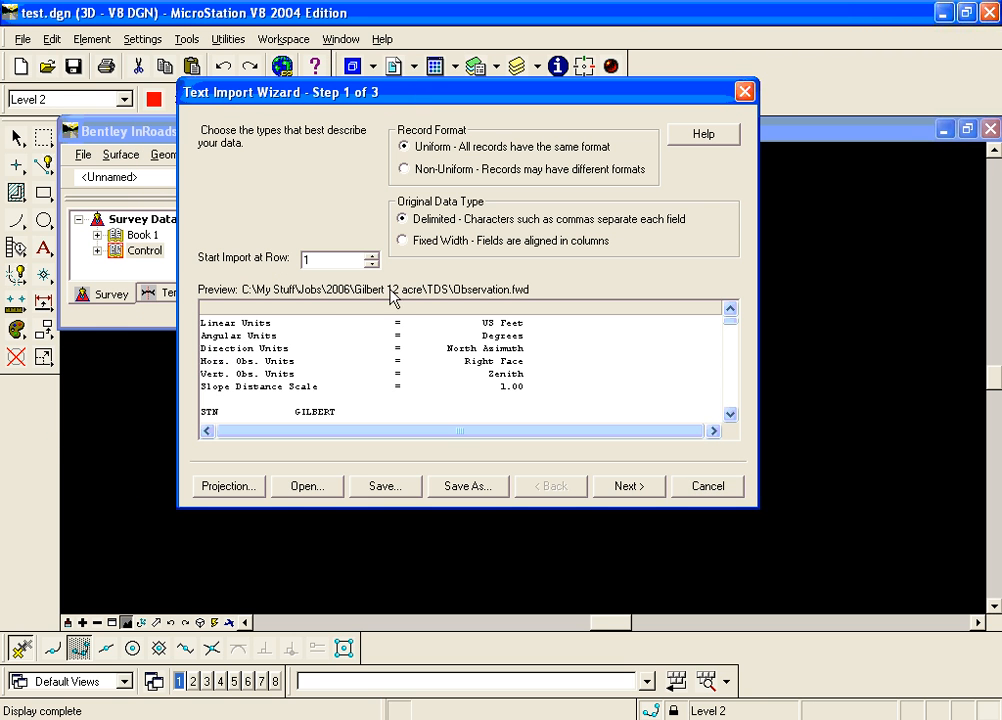
pyautogui.moveTo(319, 329)
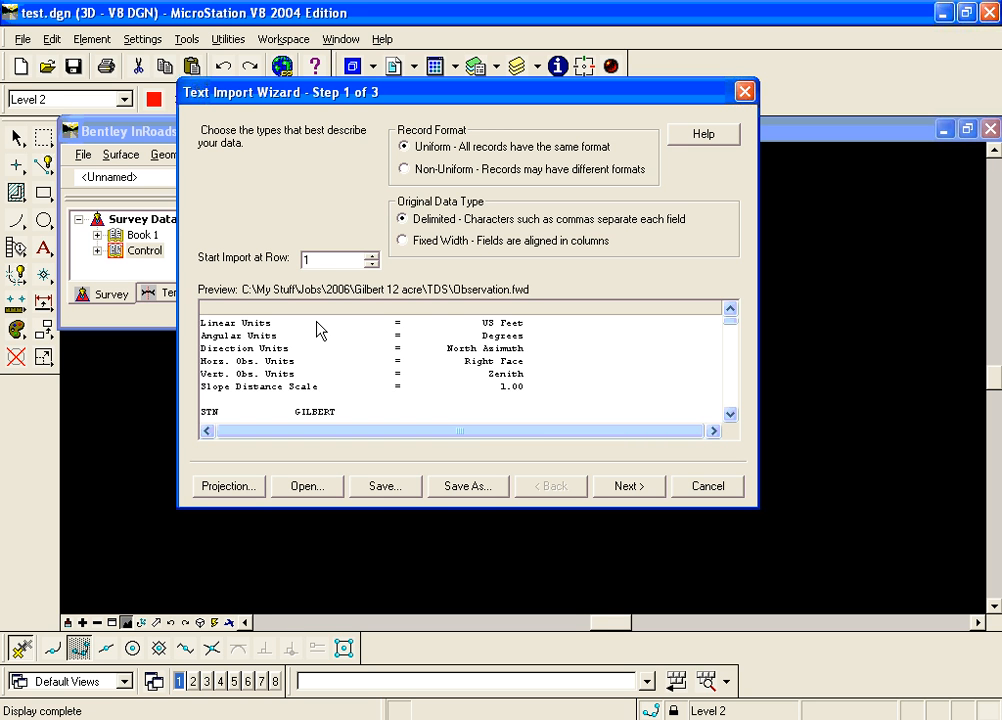
pyautogui.moveTo(323, 497)
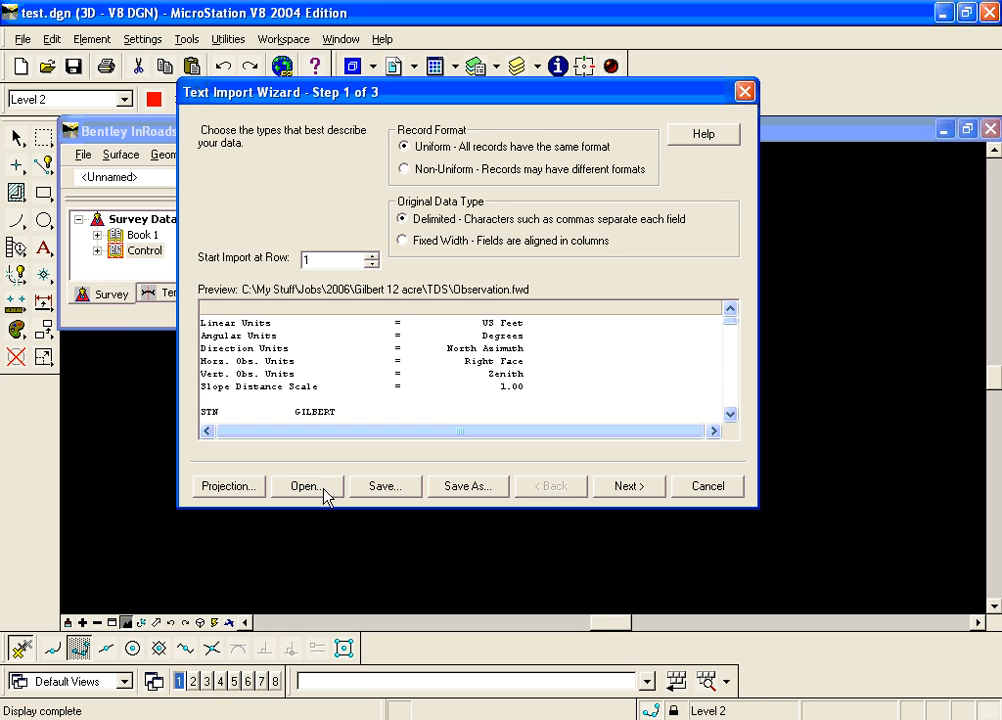
# Step: Load the saved Survey.tiw wizard format, switching to non-uniform fixed-width records
pyautogui.click(307, 486)
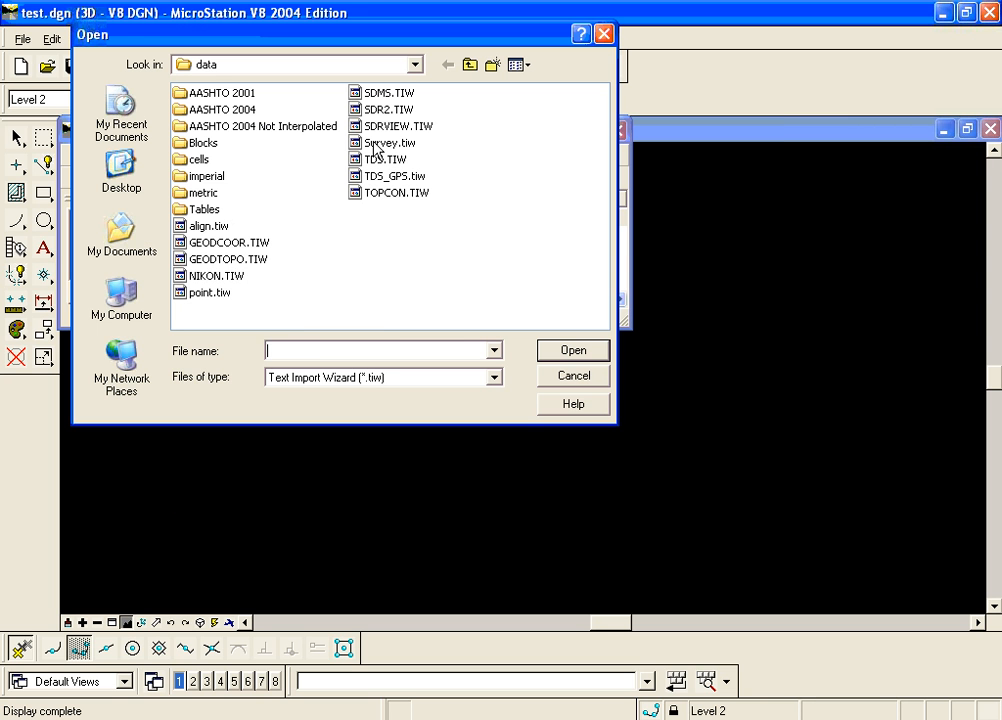
pyautogui.click(390, 142)
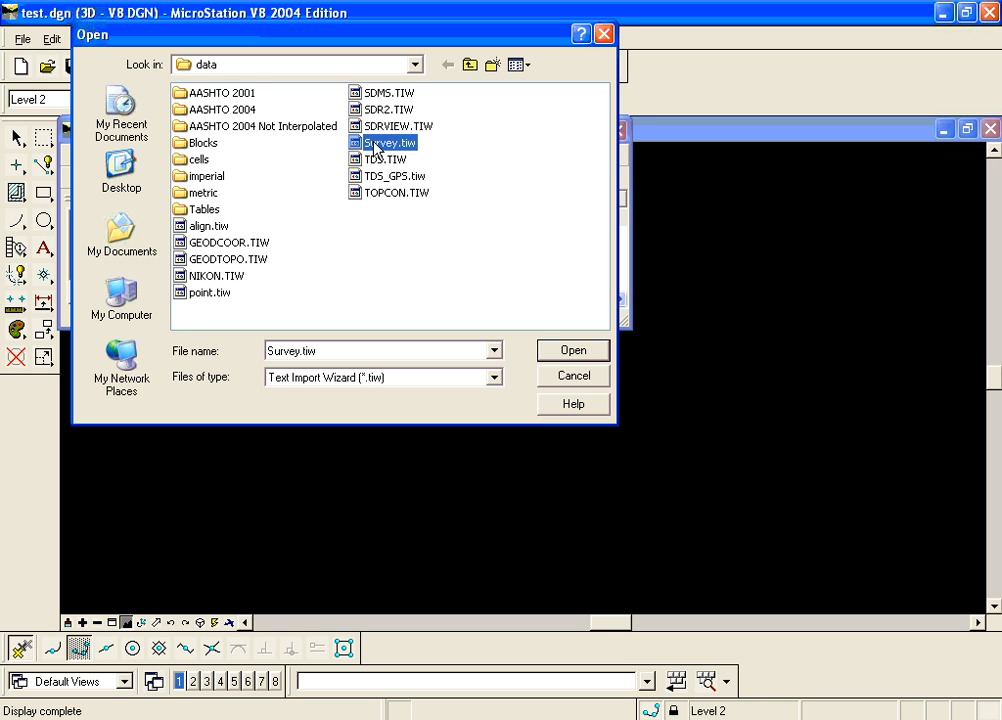
pyautogui.click(414, 61)
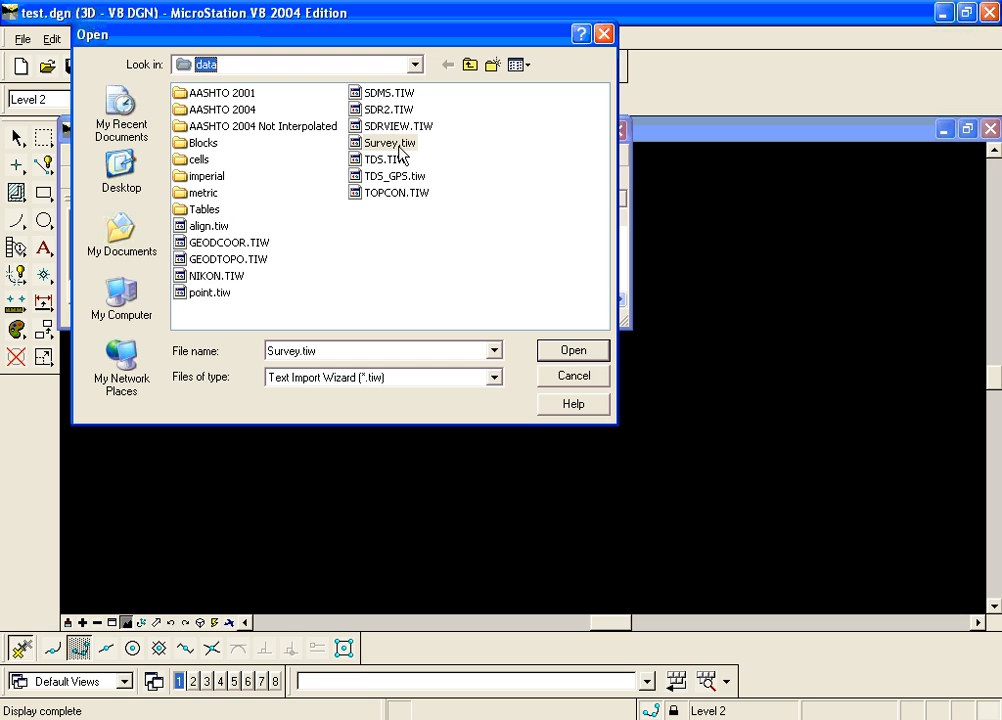
pyautogui.click(573, 350)
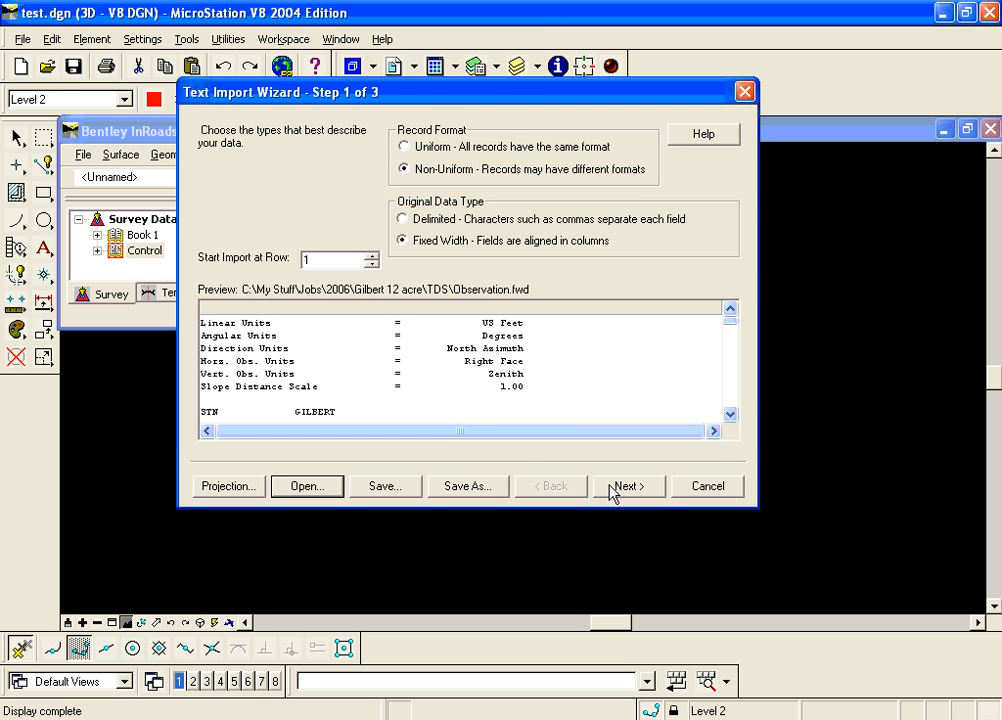
# Step: Advance the wizard past record information to step 3 of 3 column formats
pyautogui.click(628, 486)
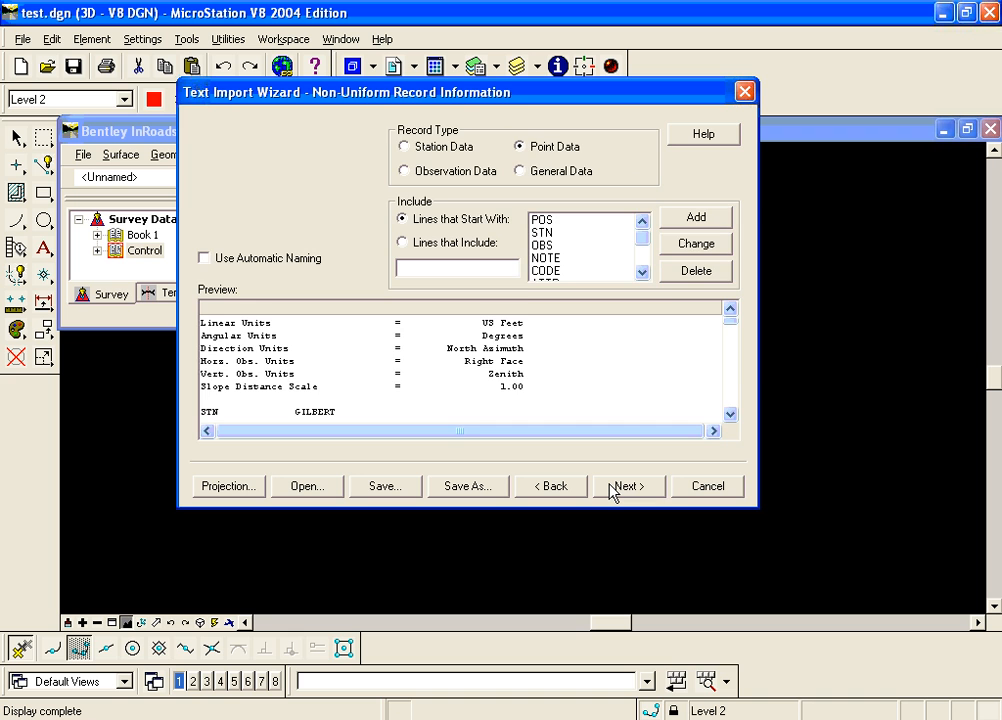
pyautogui.click(628, 486)
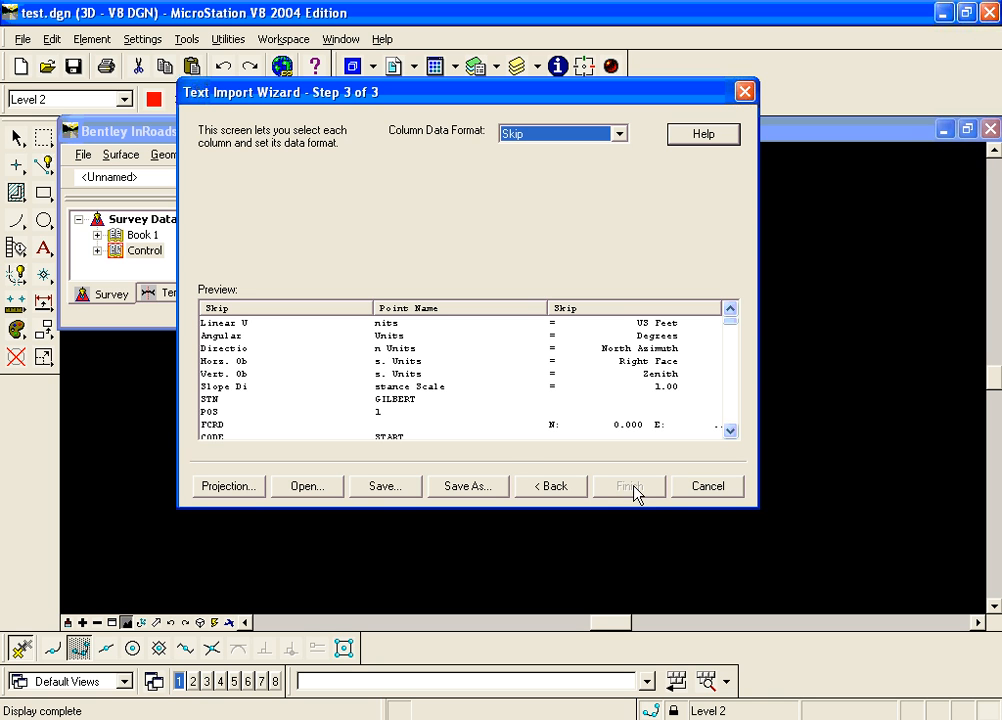
pyautogui.moveTo(500, 463)
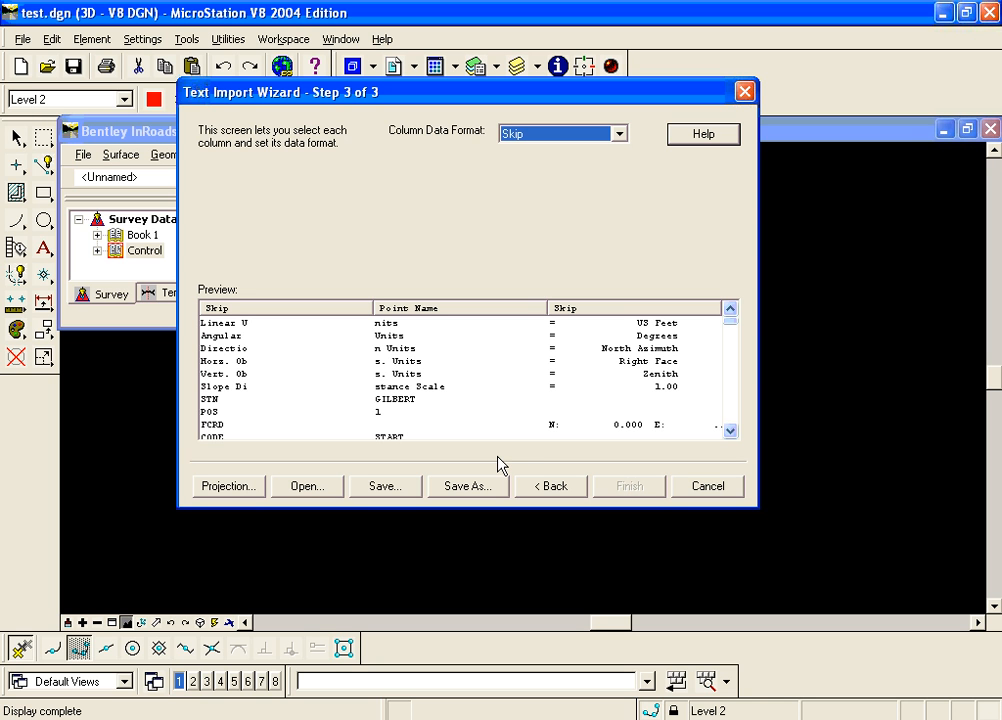
pyautogui.moveTo(484, 459)
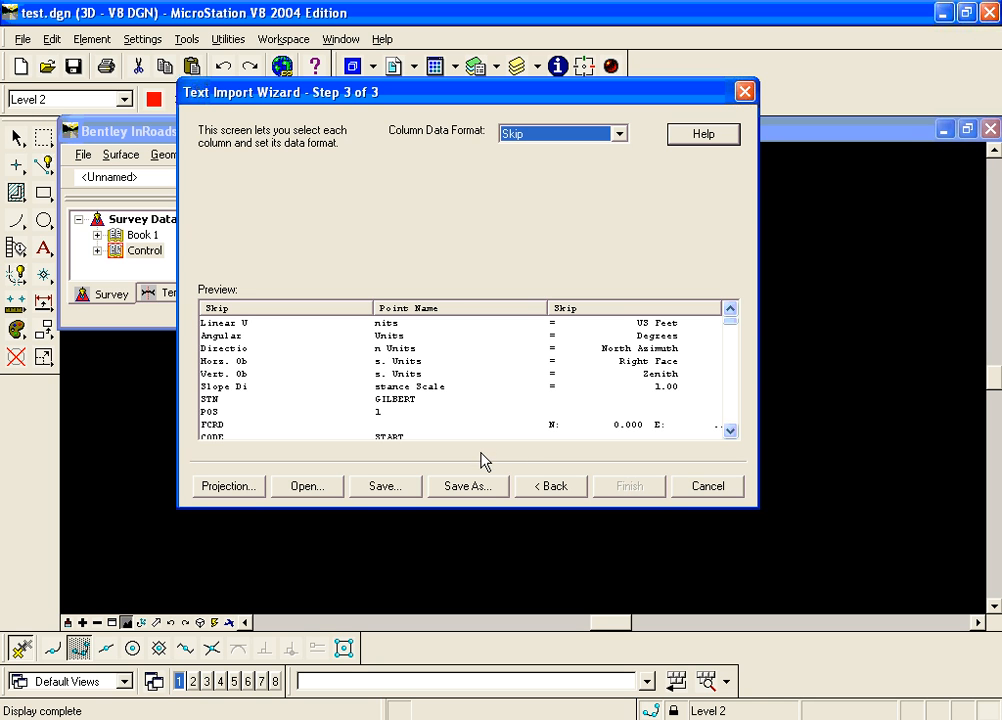
pyautogui.moveTo(470, 496)
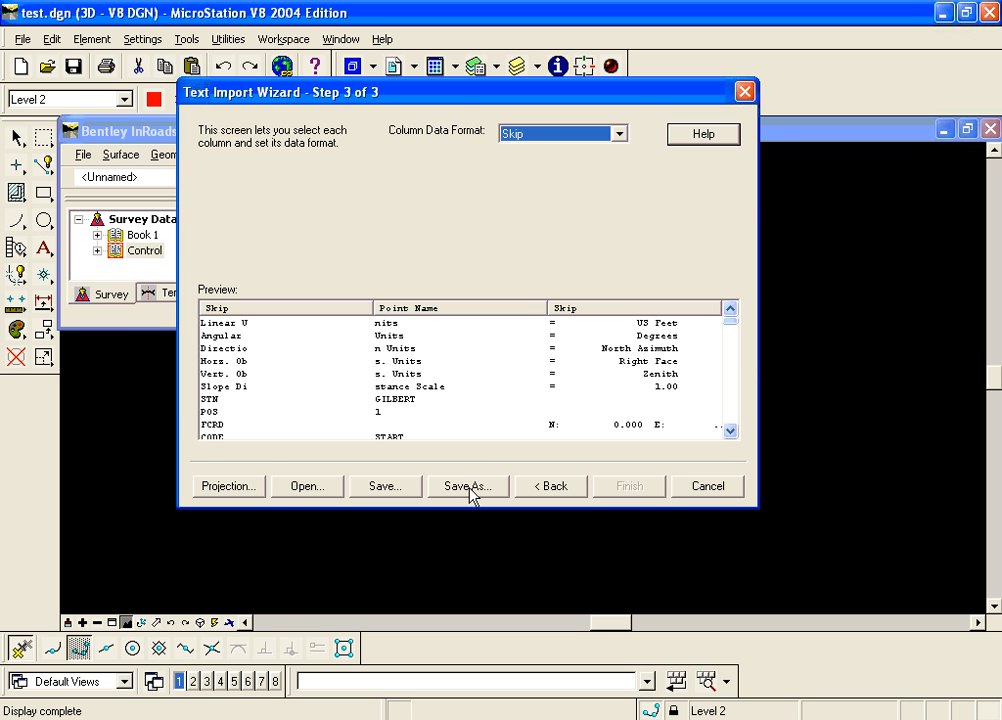
# Step: Save the wizard settings as FB and add the format to import File Types
pyautogui.click(467, 486)
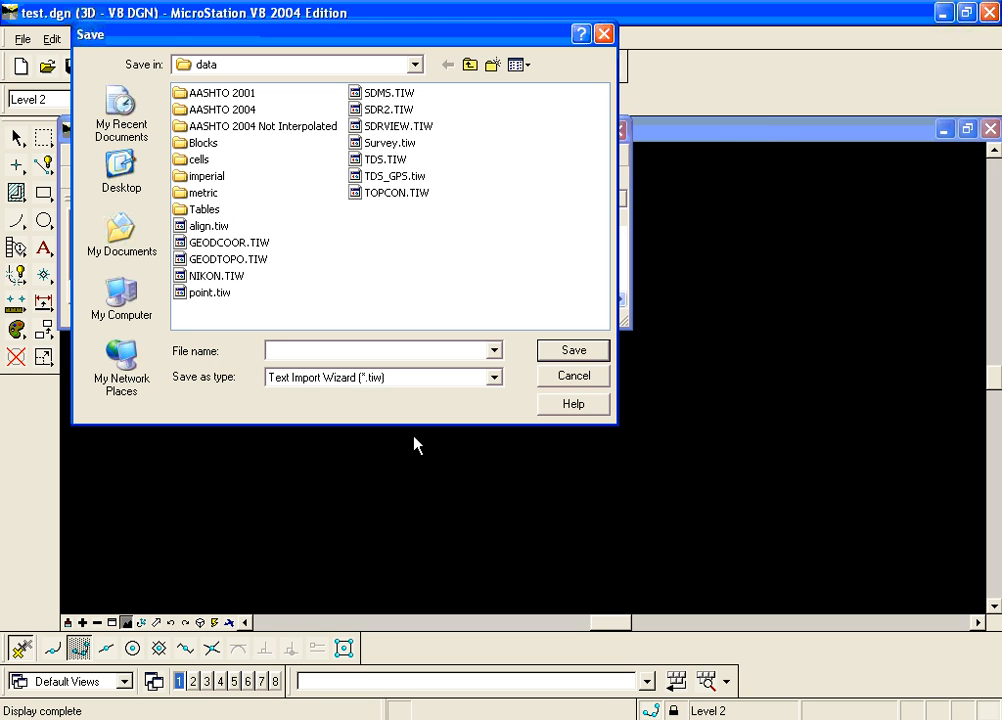
pyautogui.write('FB')
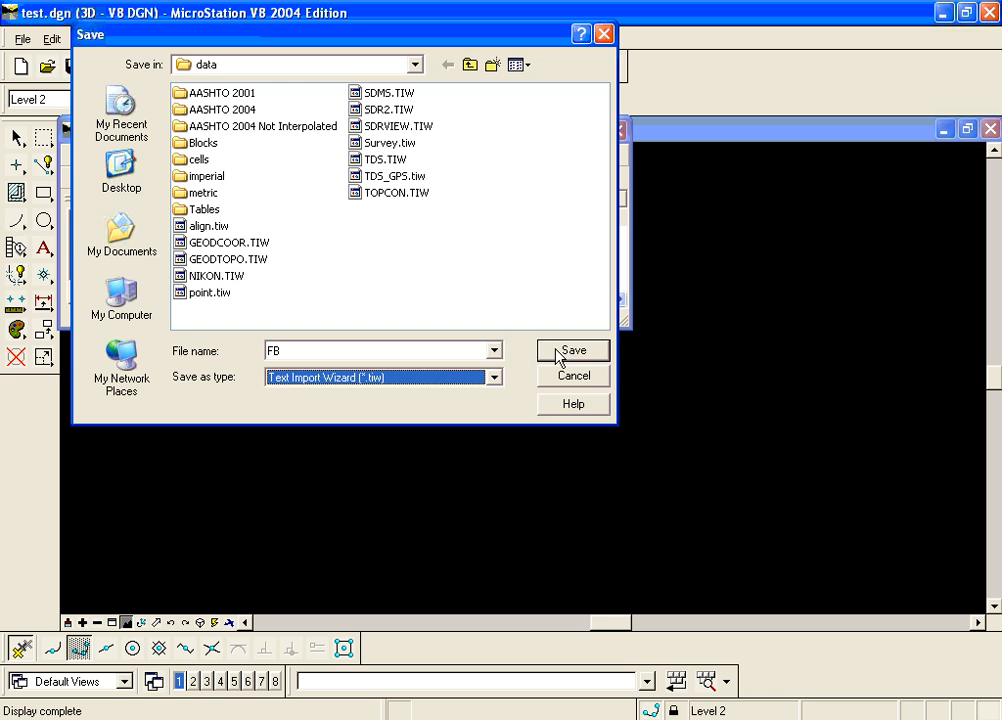
pyautogui.click(572, 350)
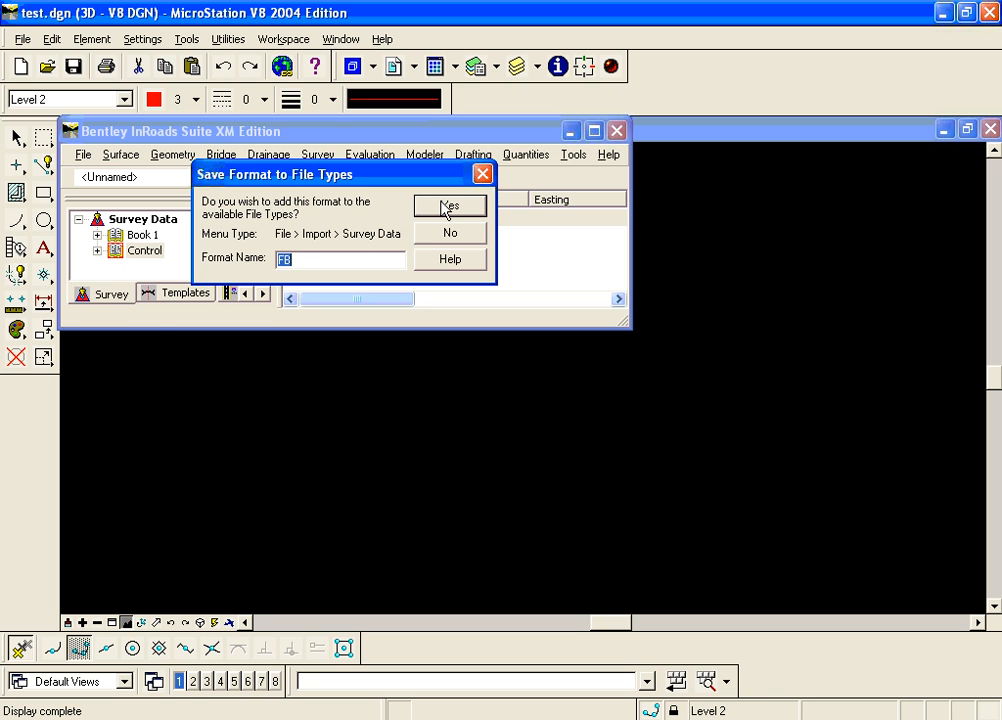
pyautogui.click(449, 206)
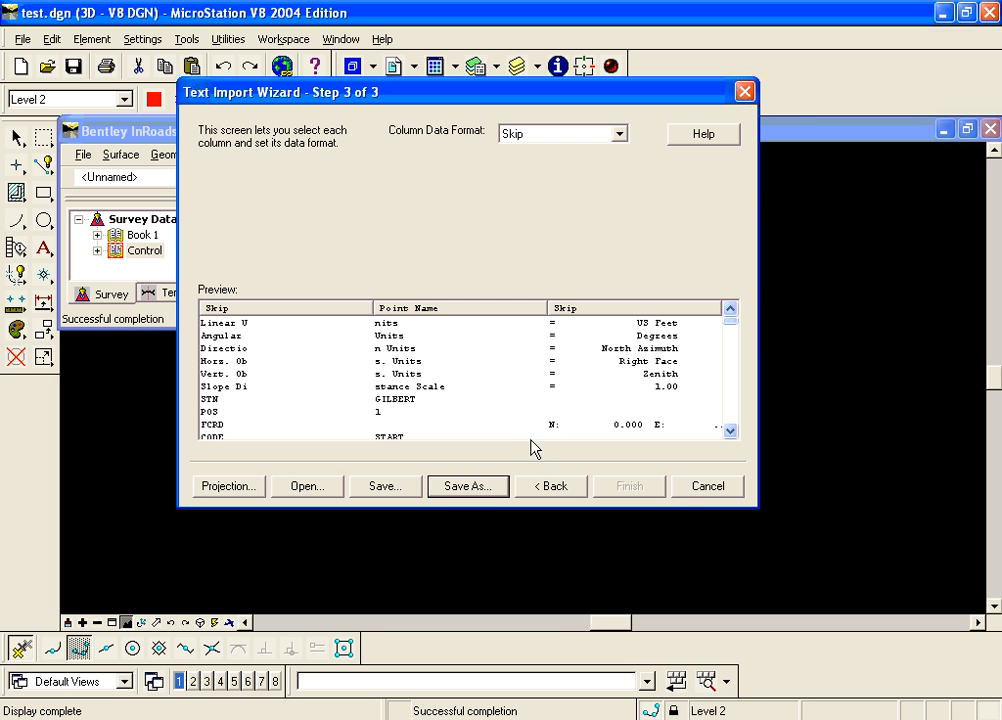
pyautogui.moveTo(691, 495)
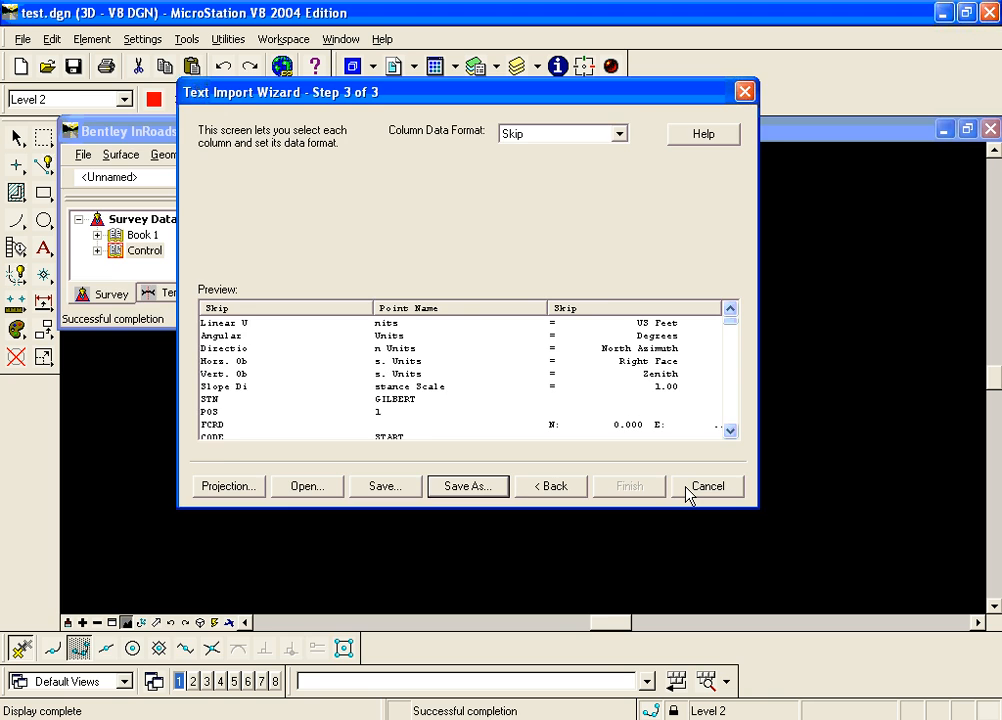
# Step: Cancel the wizard, close the Import dialog and reopen the File import commands
pyautogui.click(706, 486)
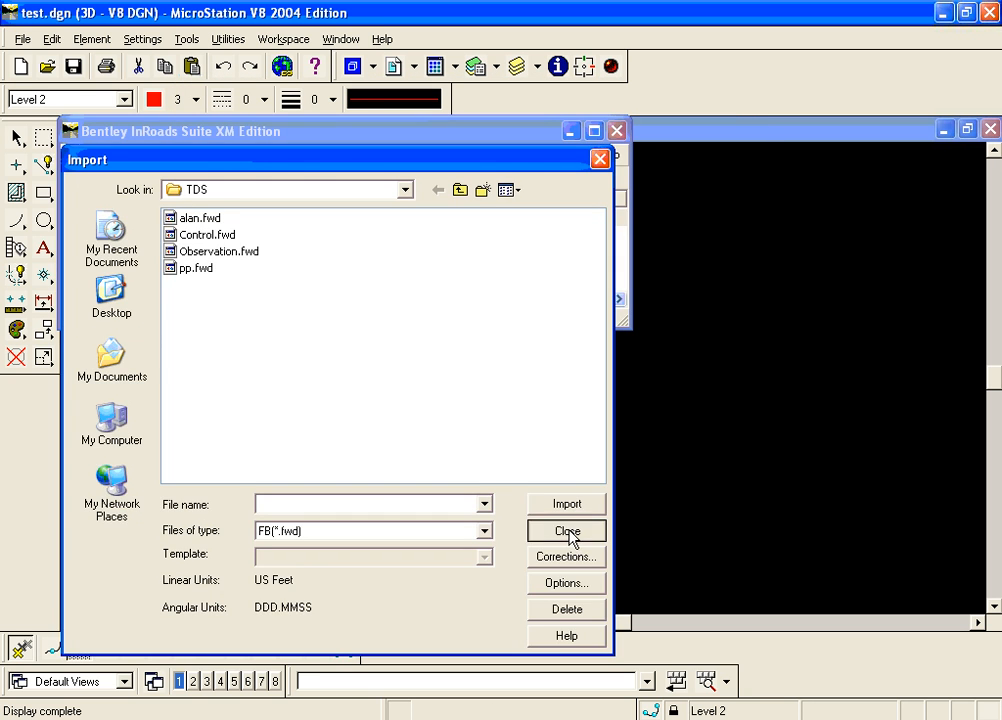
pyautogui.click(566, 531)
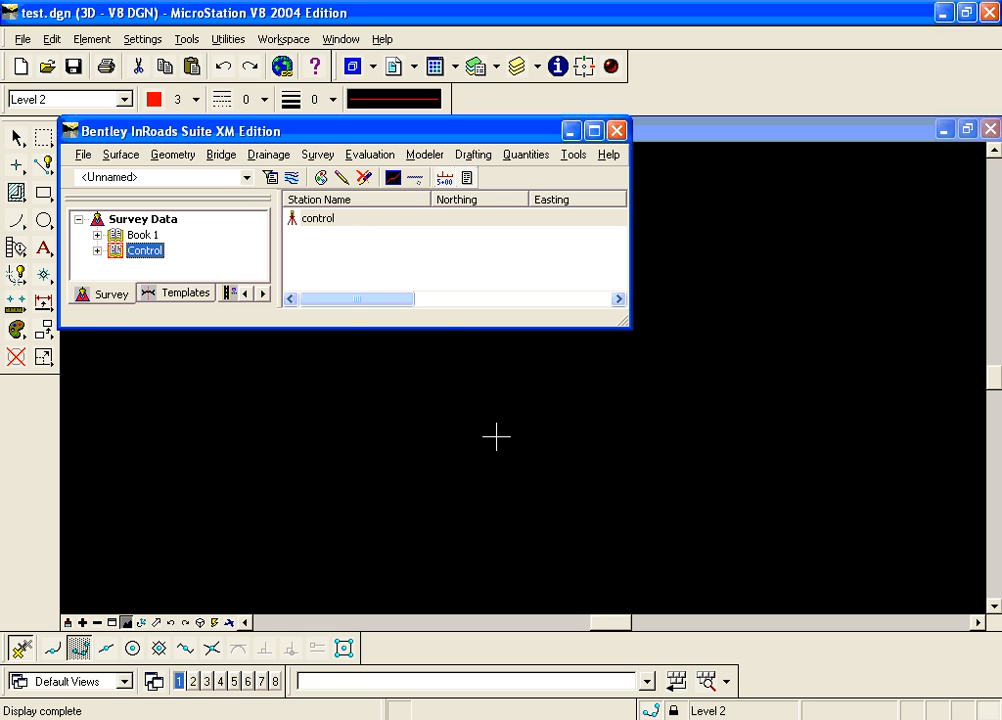
pyautogui.click(84, 154)
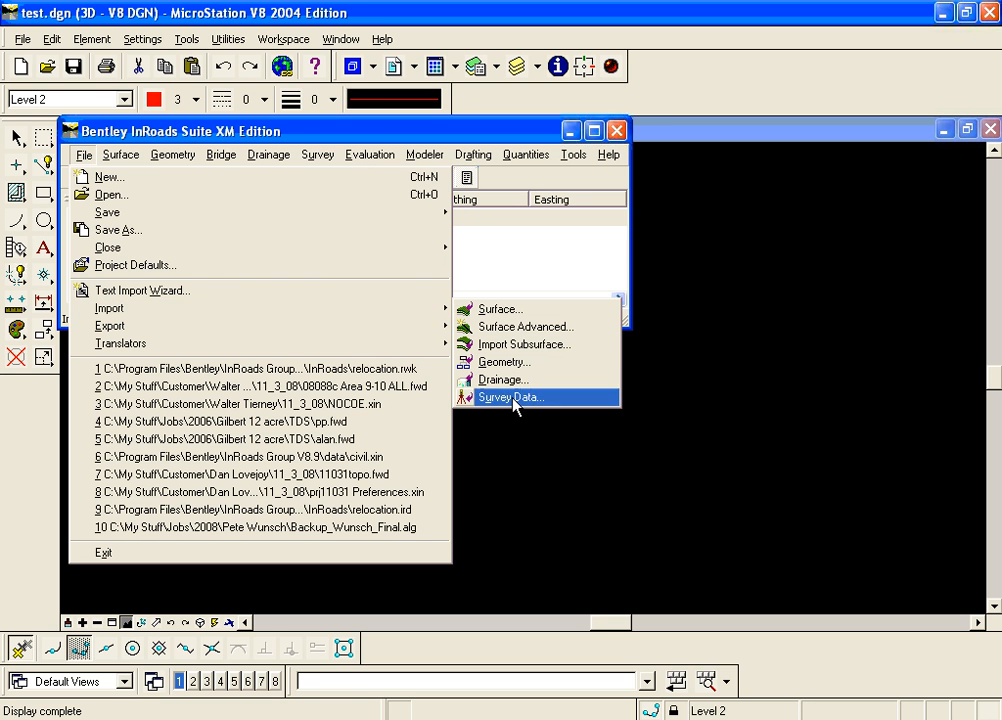
# Step: Import Observation.fwd as FB (*.fwd) survey data into Control and close the dialog
pyautogui.click(512, 397)
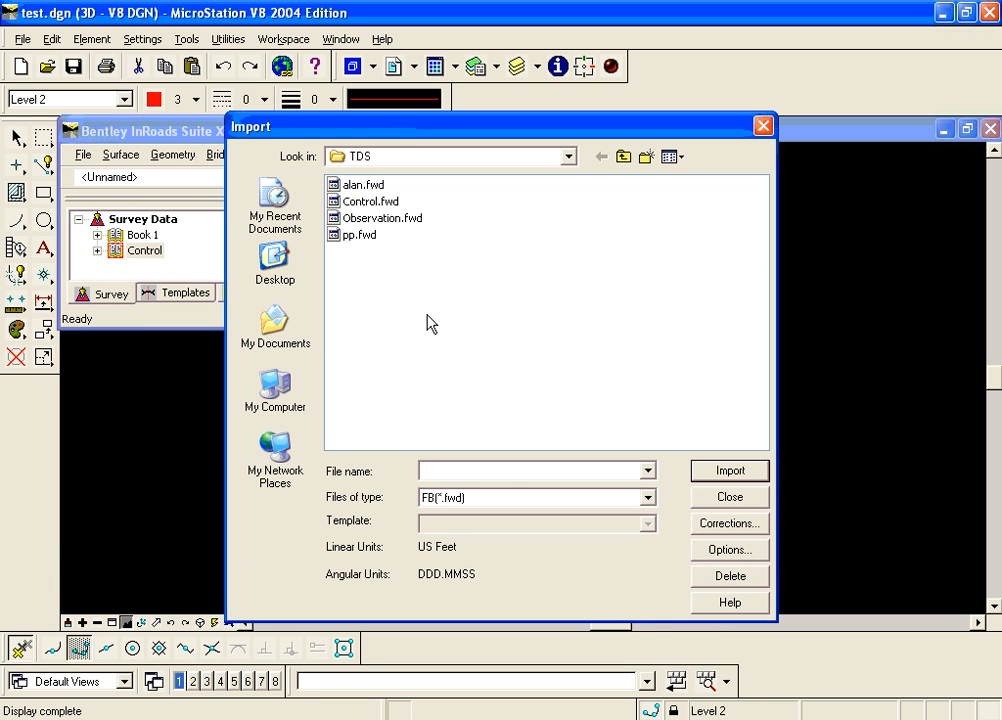
pyautogui.click(647, 497)
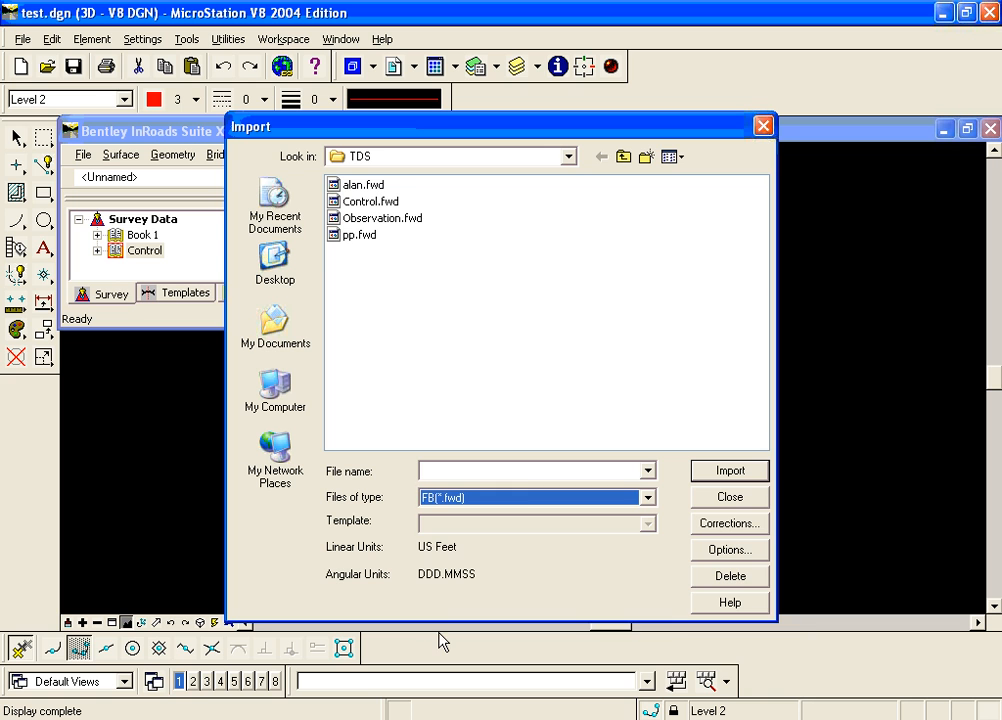
pyautogui.moveTo(396, 235)
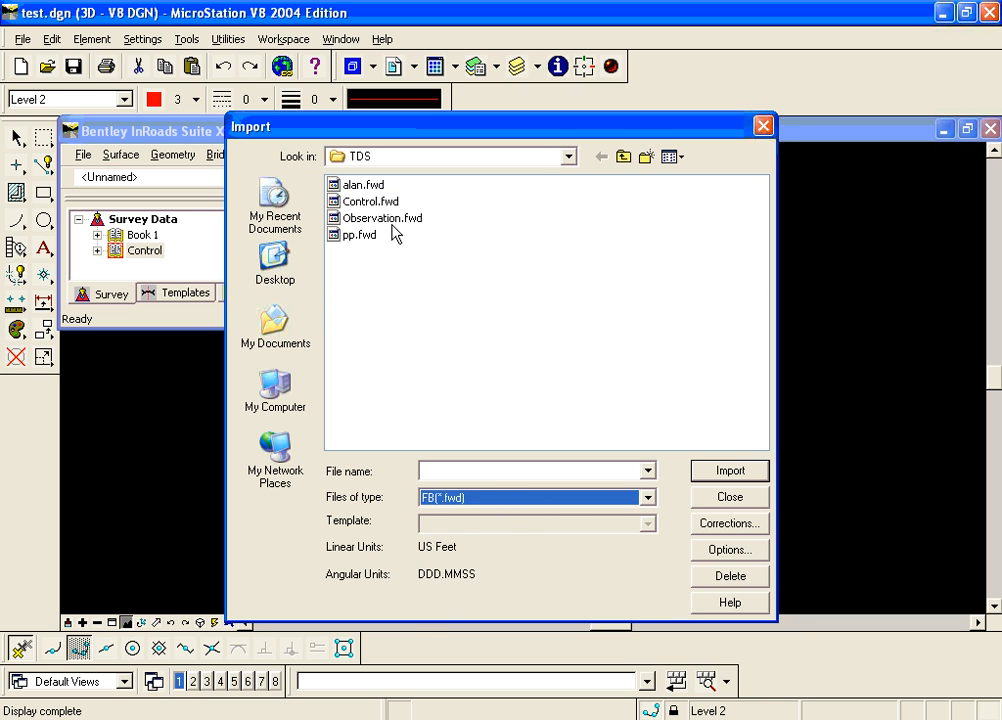
pyautogui.click(383, 218)
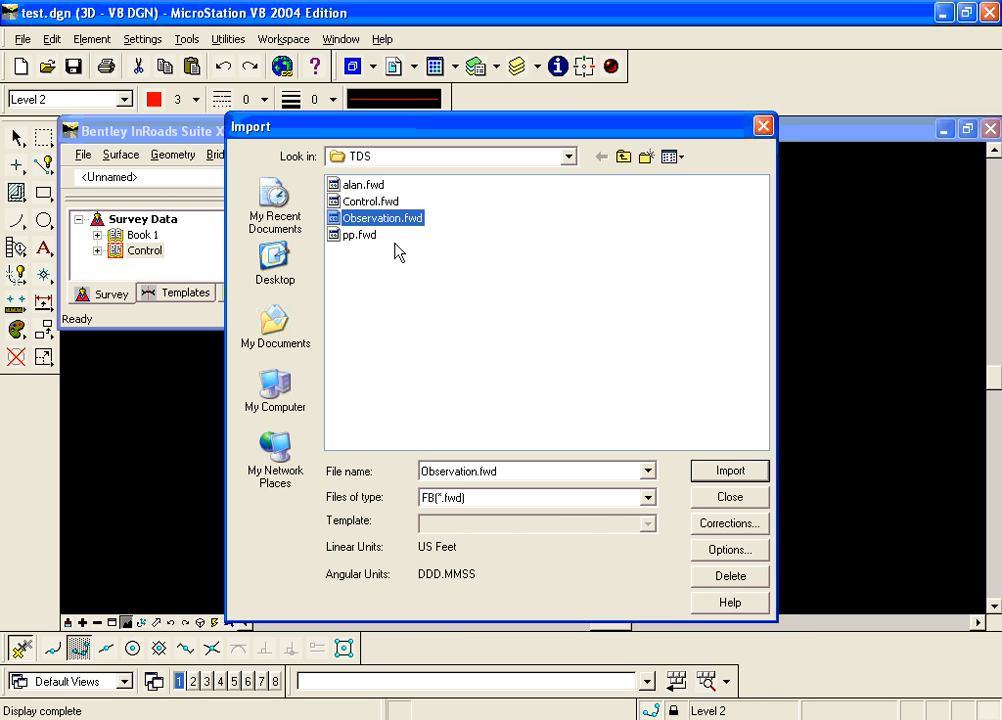
pyautogui.moveTo(512, 558)
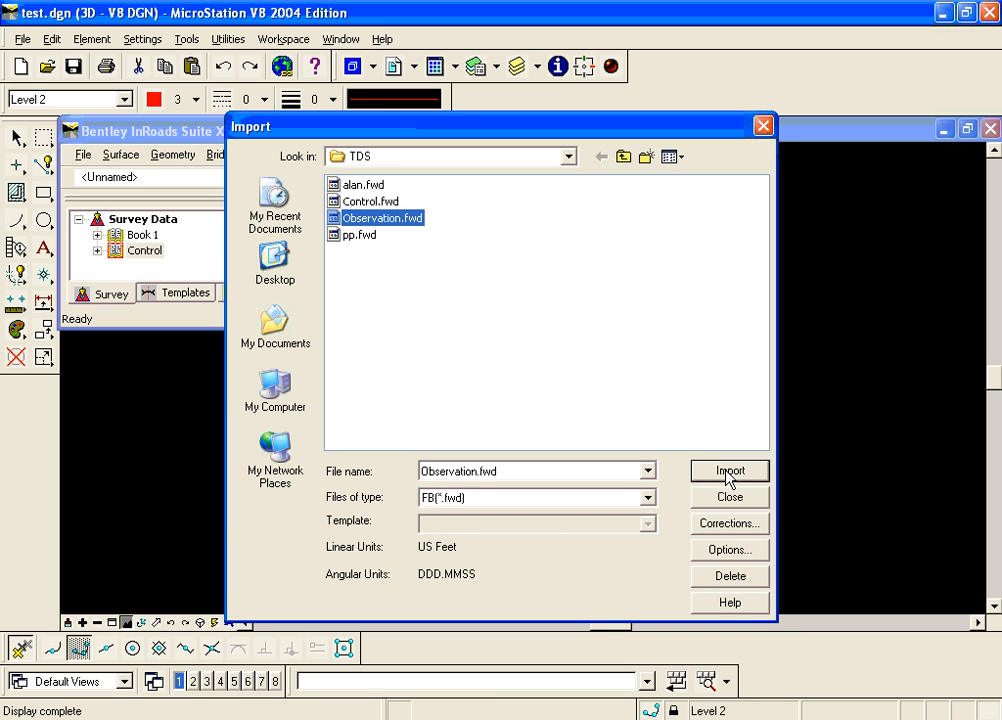
pyautogui.click(729, 471)
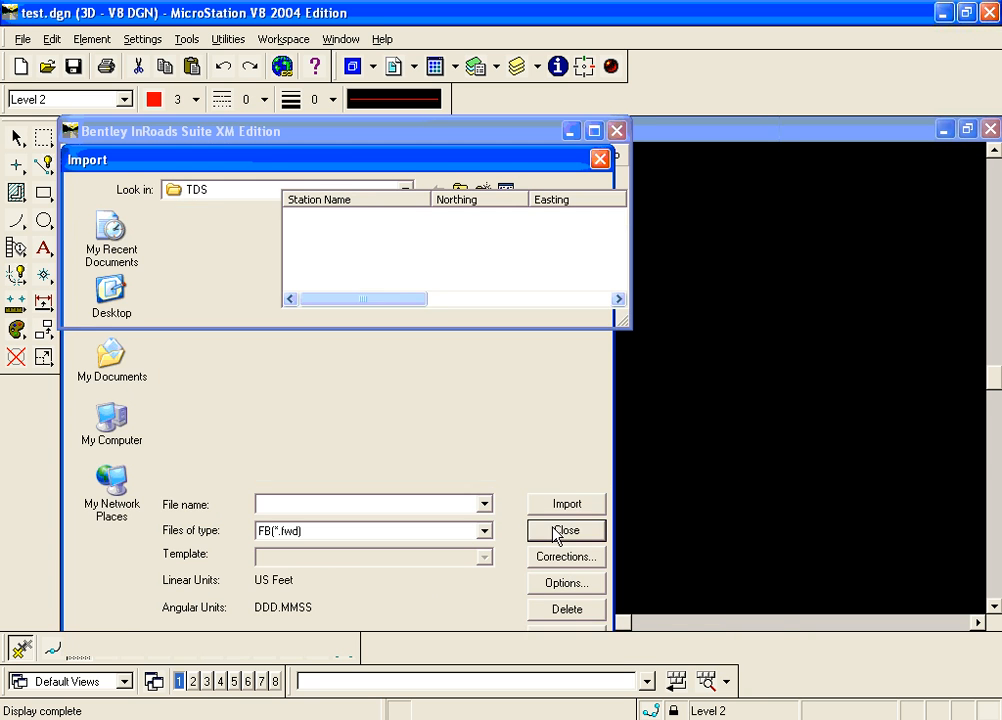
pyautogui.click(566, 531)
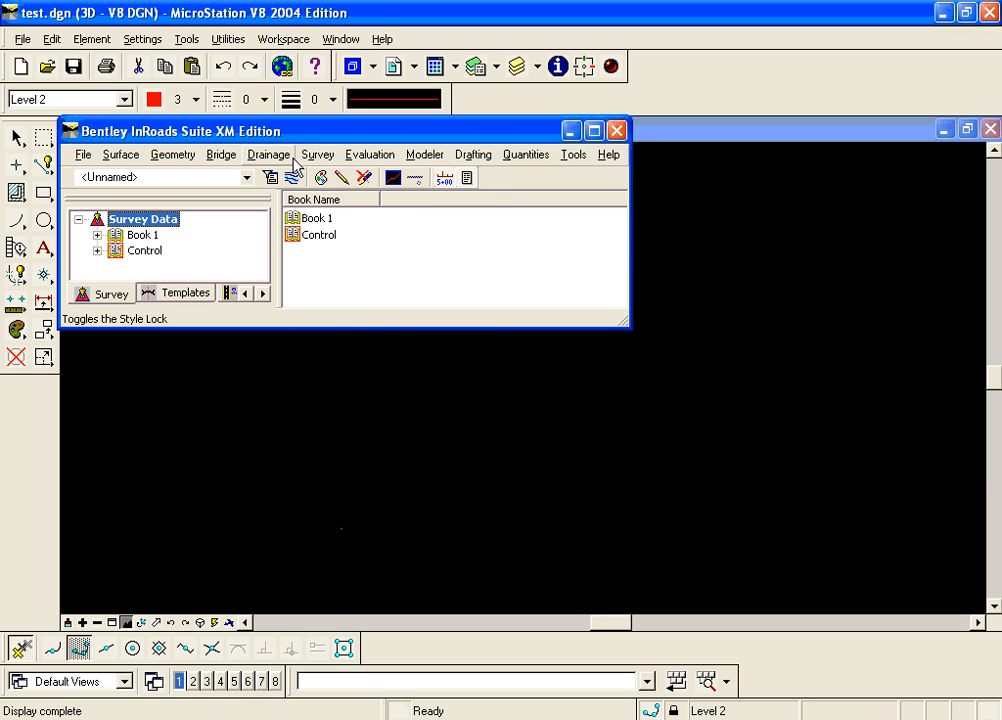
# Step: Show the Control Fieldbook Data viewer with the merged stations
pyautogui.click(317, 154)
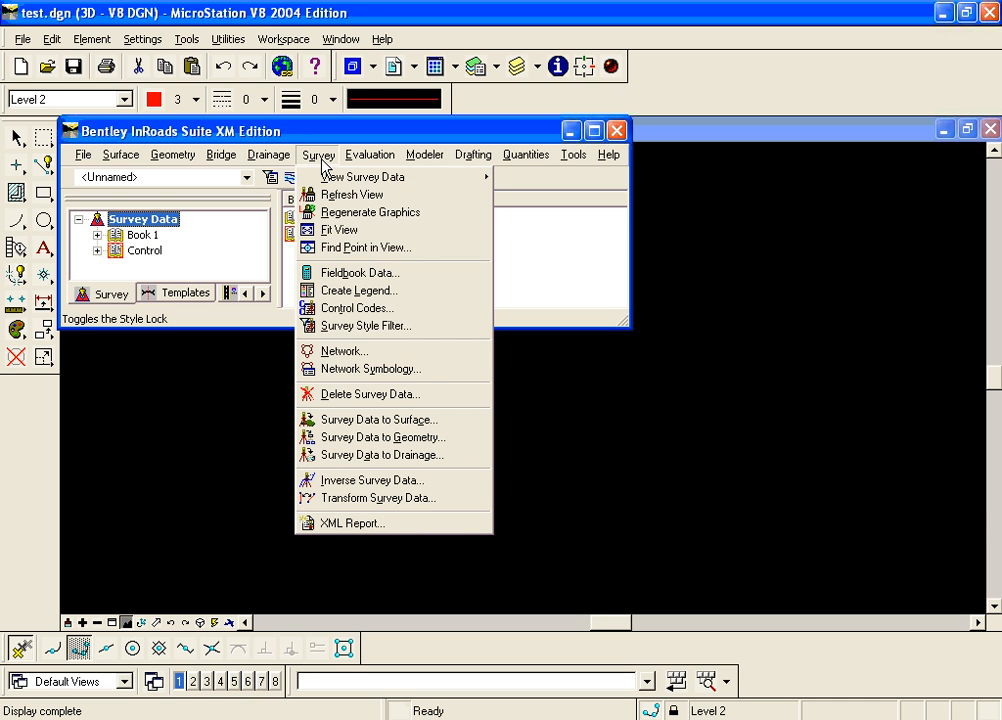
pyautogui.click(357, 272)
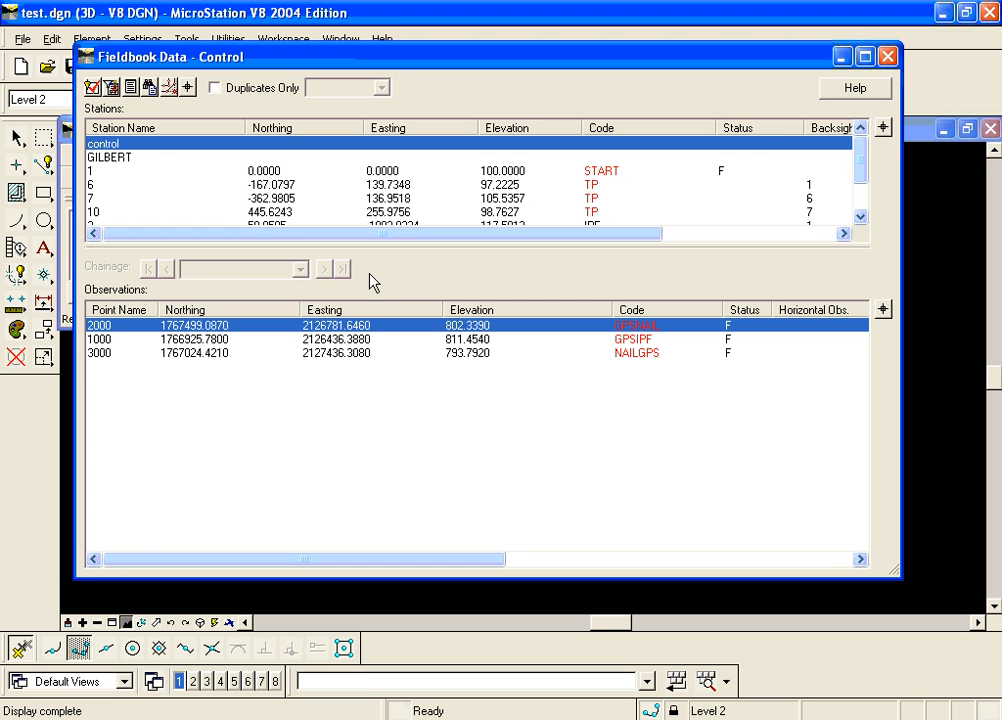
pyautogui.moveTo(160, 151)
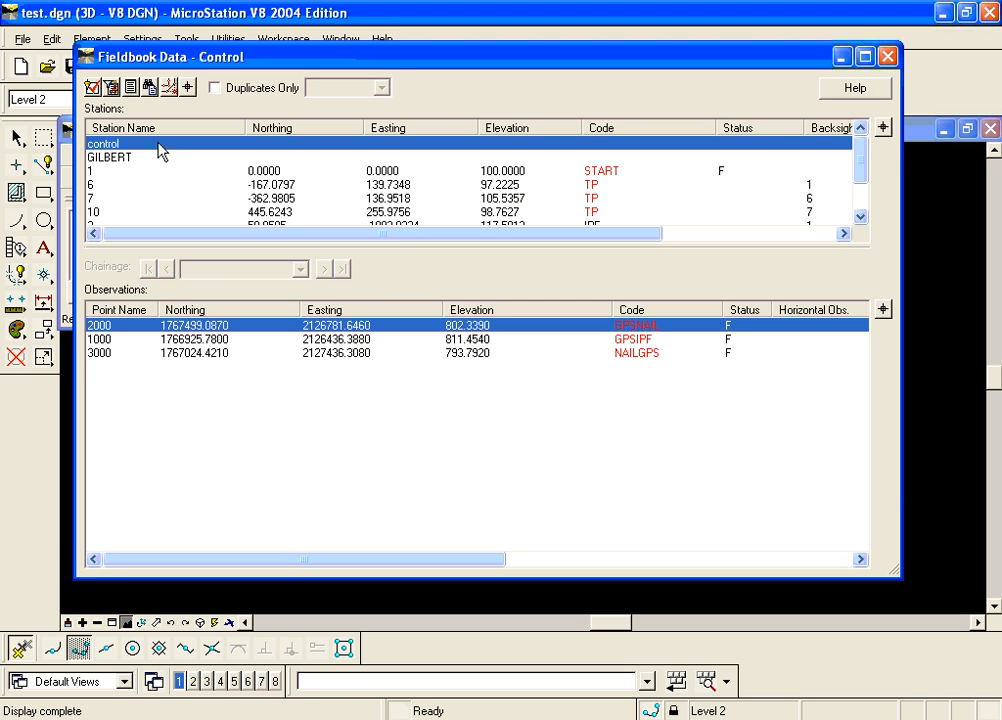
# Step: Review observations from stations GILBERT, 1 and 6
pyautogui.click(110, 157)
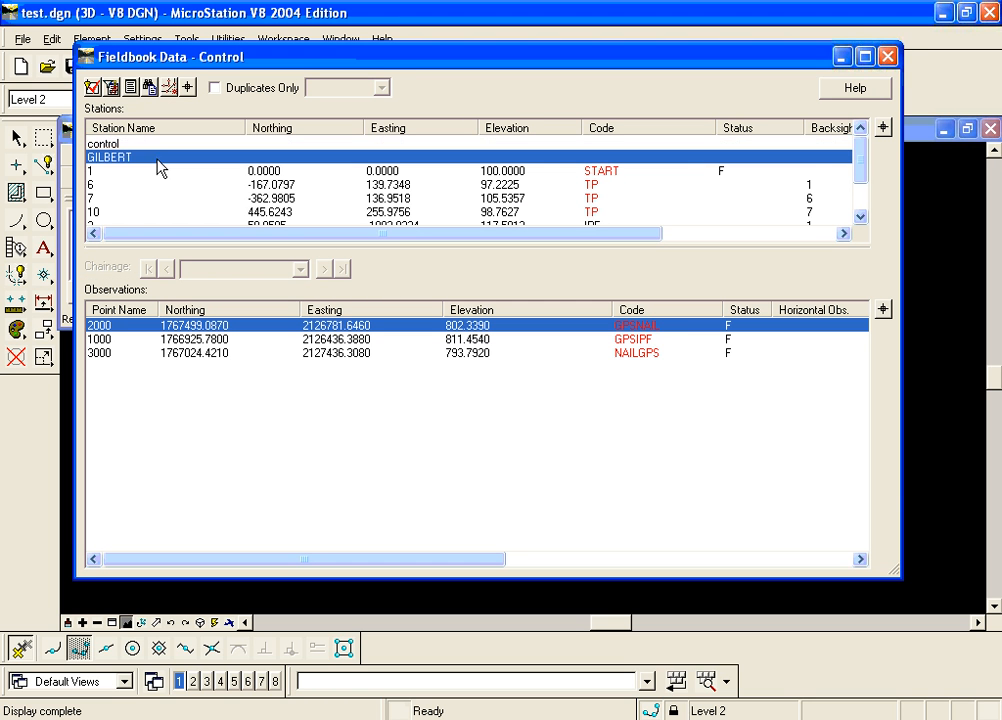
pyautogui.click(150, 170)
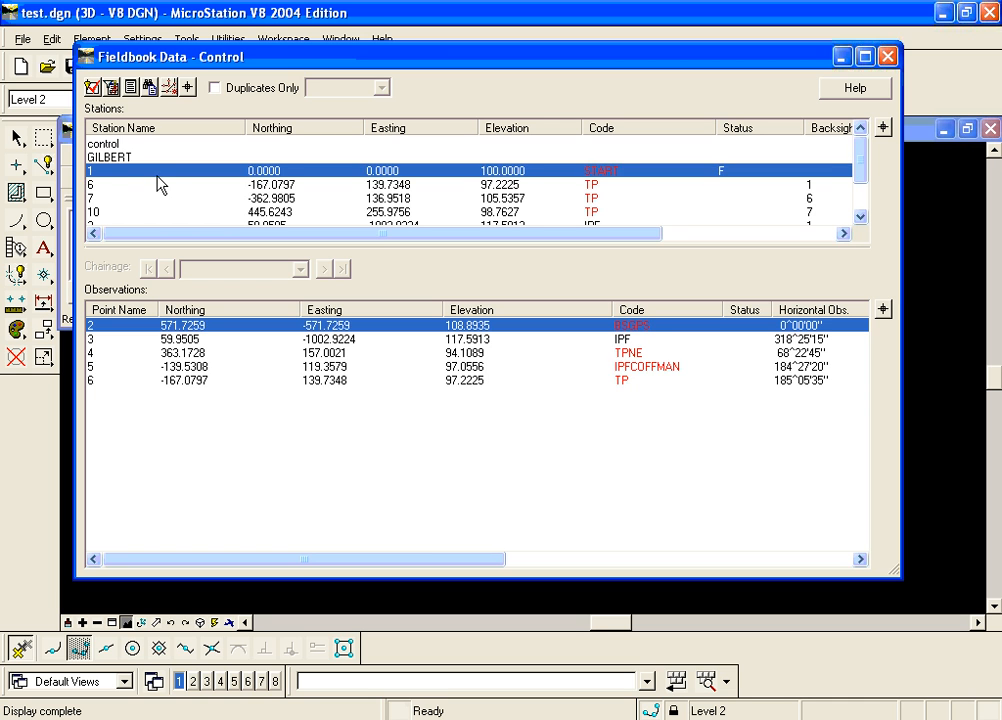
pyautogui.click(155, 184)
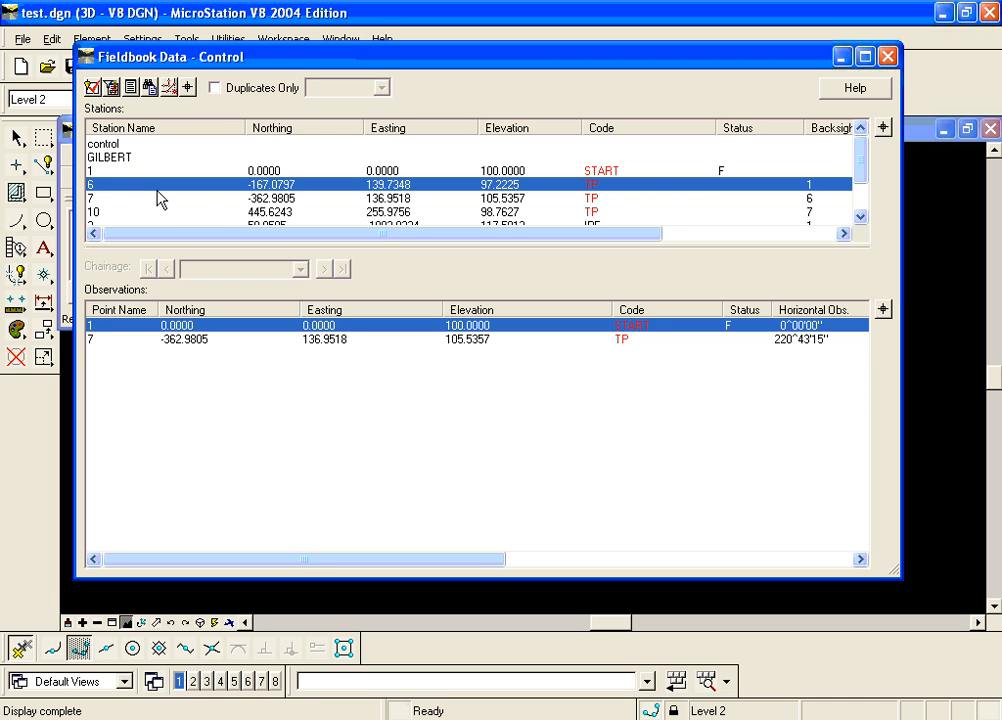